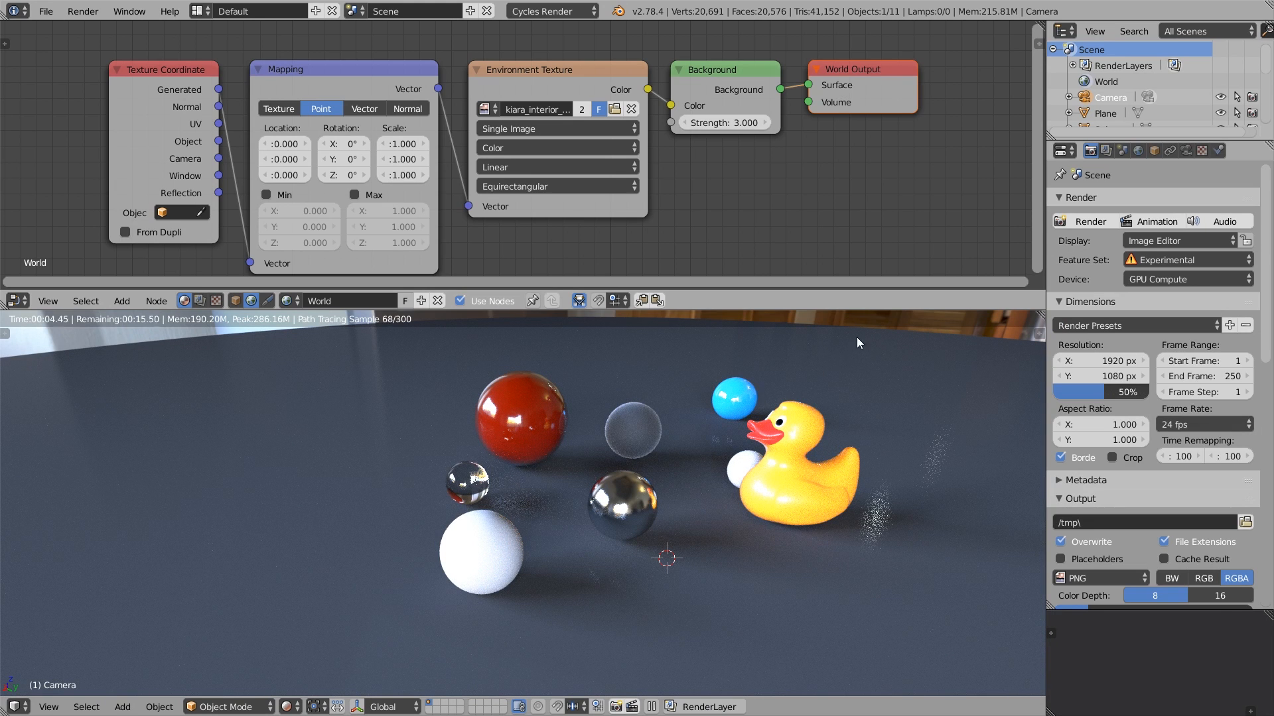
Show the World properties with the environment texture background at strength 3
left_click(1137, 150)
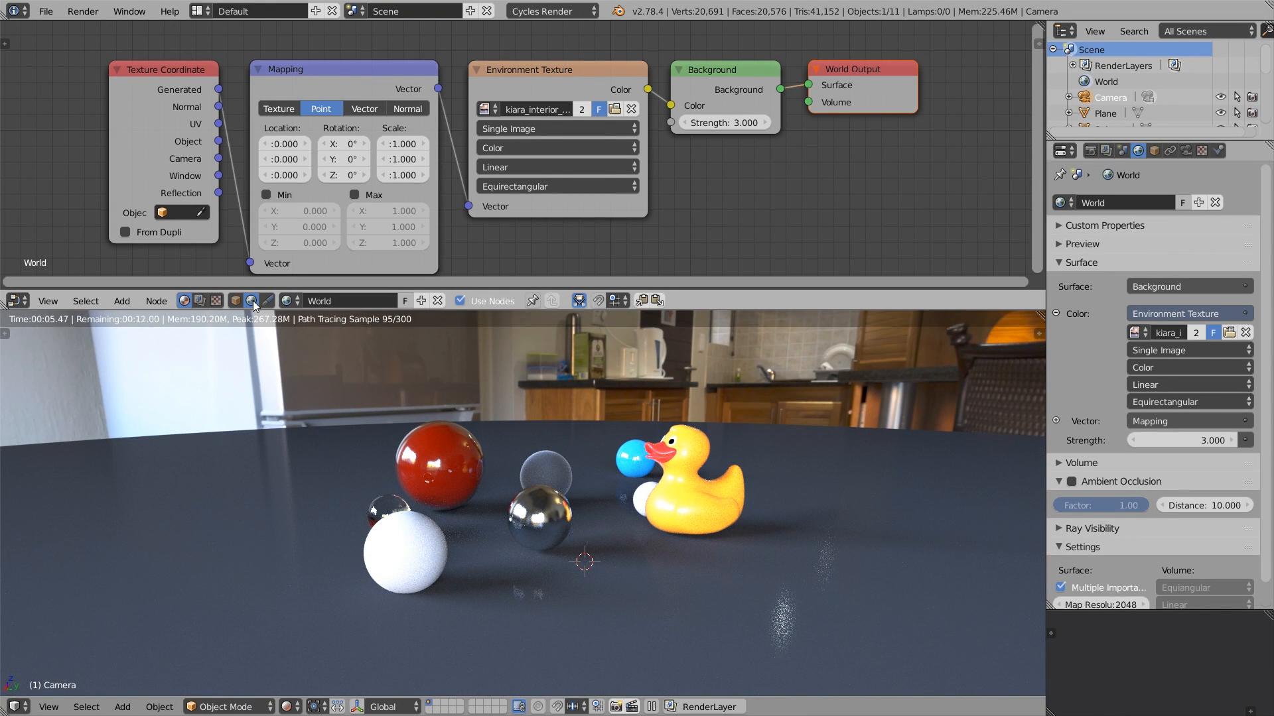
Rotate the environment image's Z rotation to about 170.15° so a window sits behind the scene
left_click(344, 176)
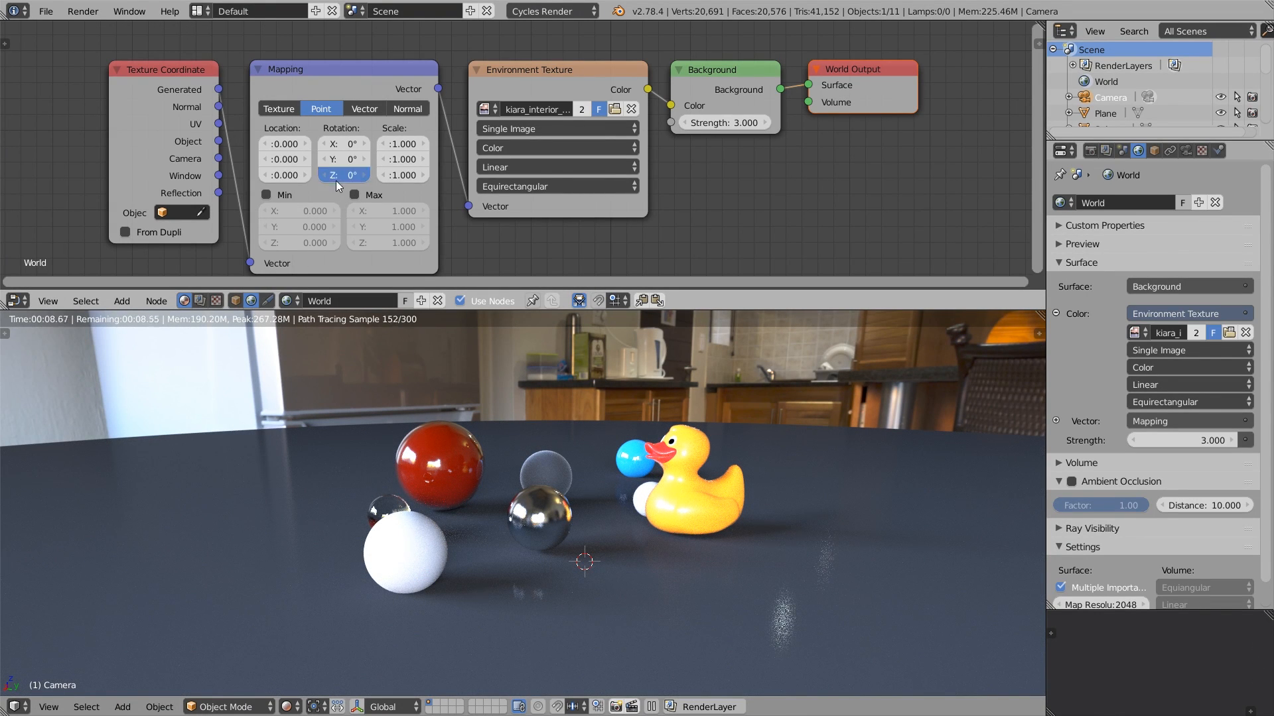
left_click_drag(341, 175, 349, 175)
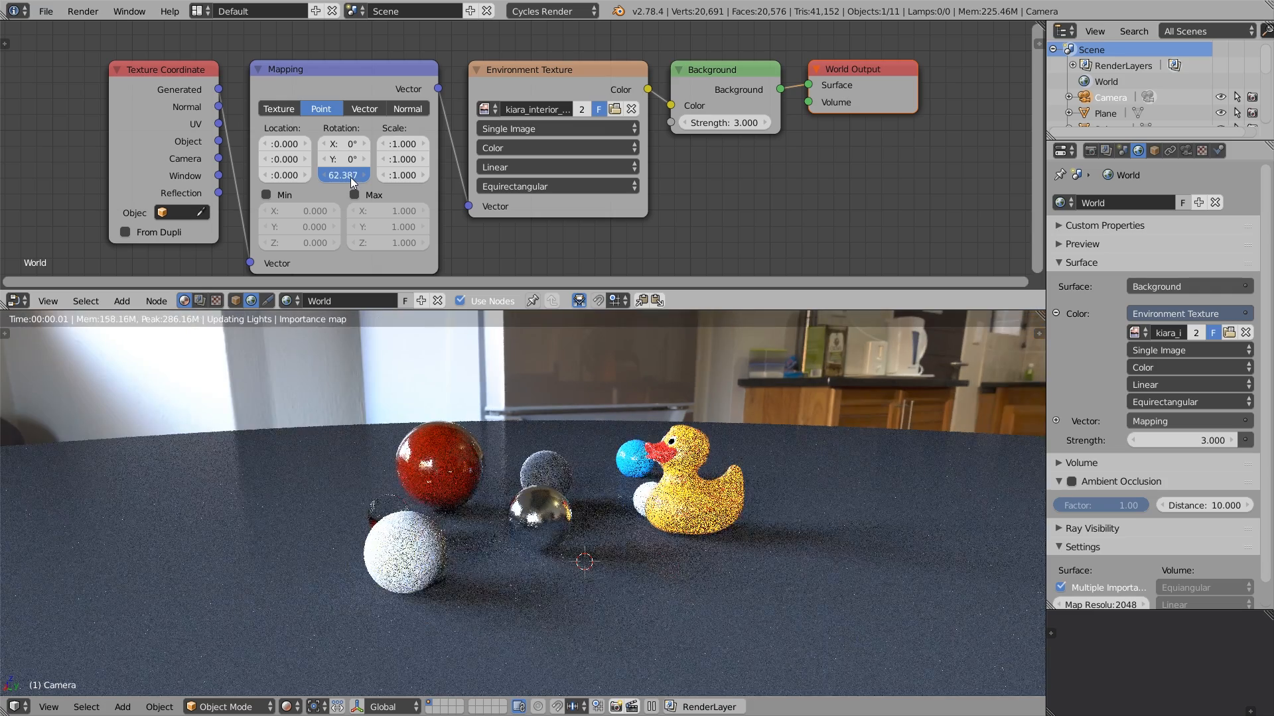
left_click_drag(343, 175, 357, 175)
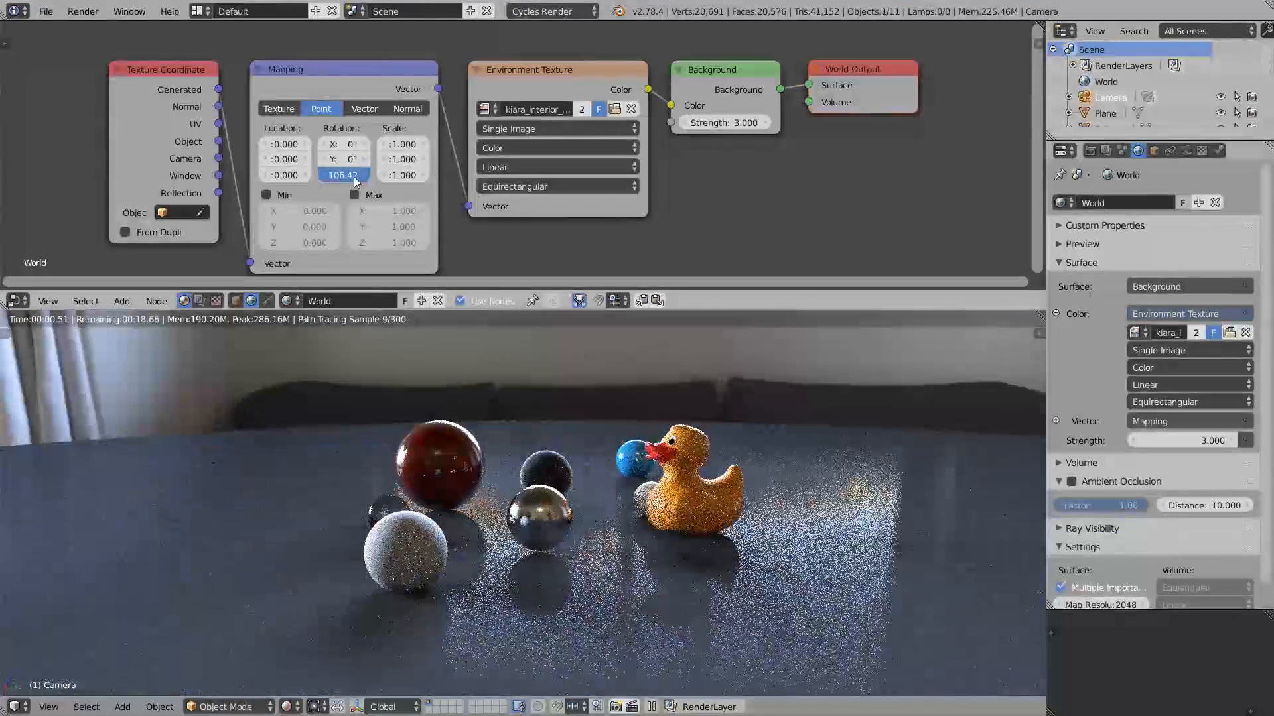
left_click_drag(349, 175, 357, 175)
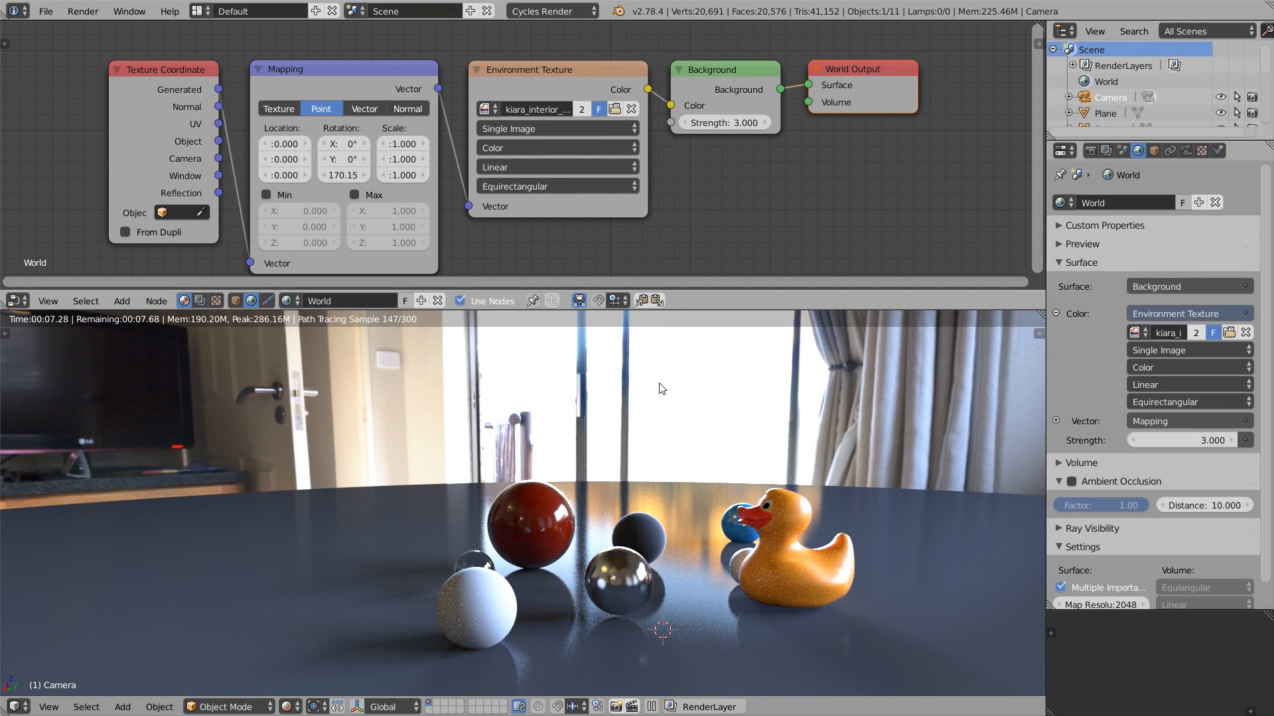
mouse_move(669, 389)
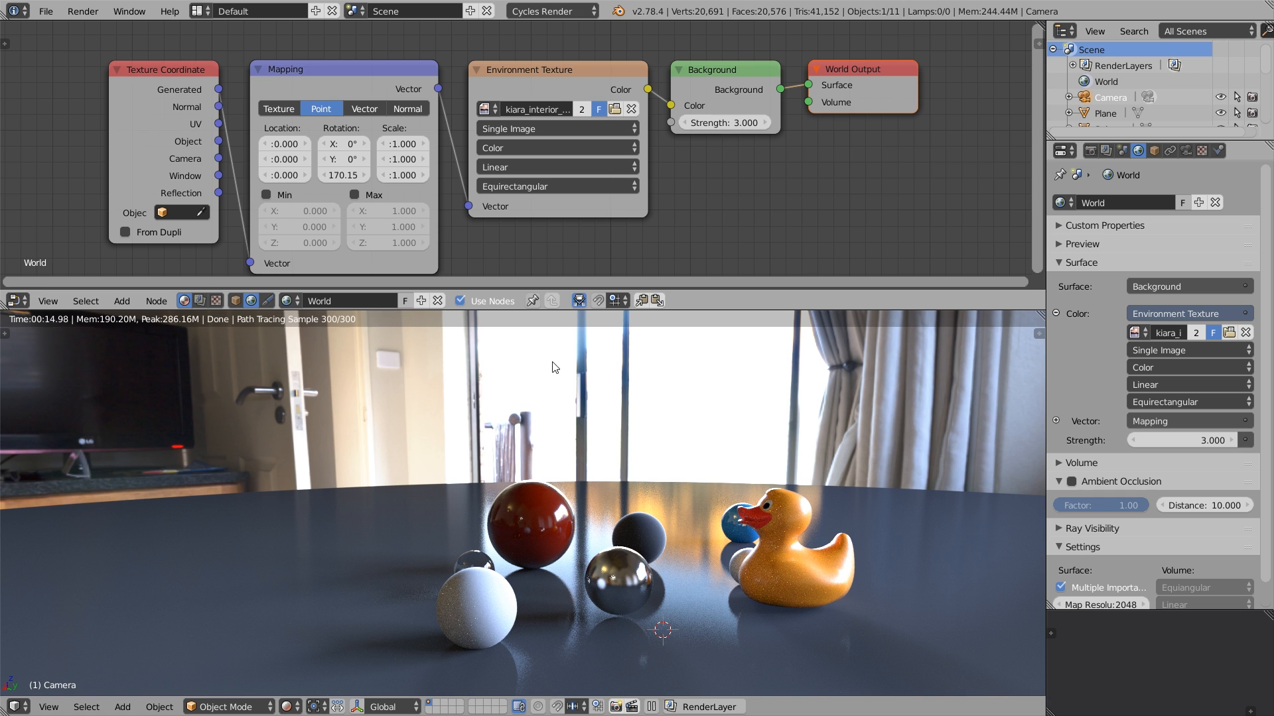
Install filmic_blender.py from file in User Preferences and enable the Install Filmic Blender add-on
left_click(46, 11)
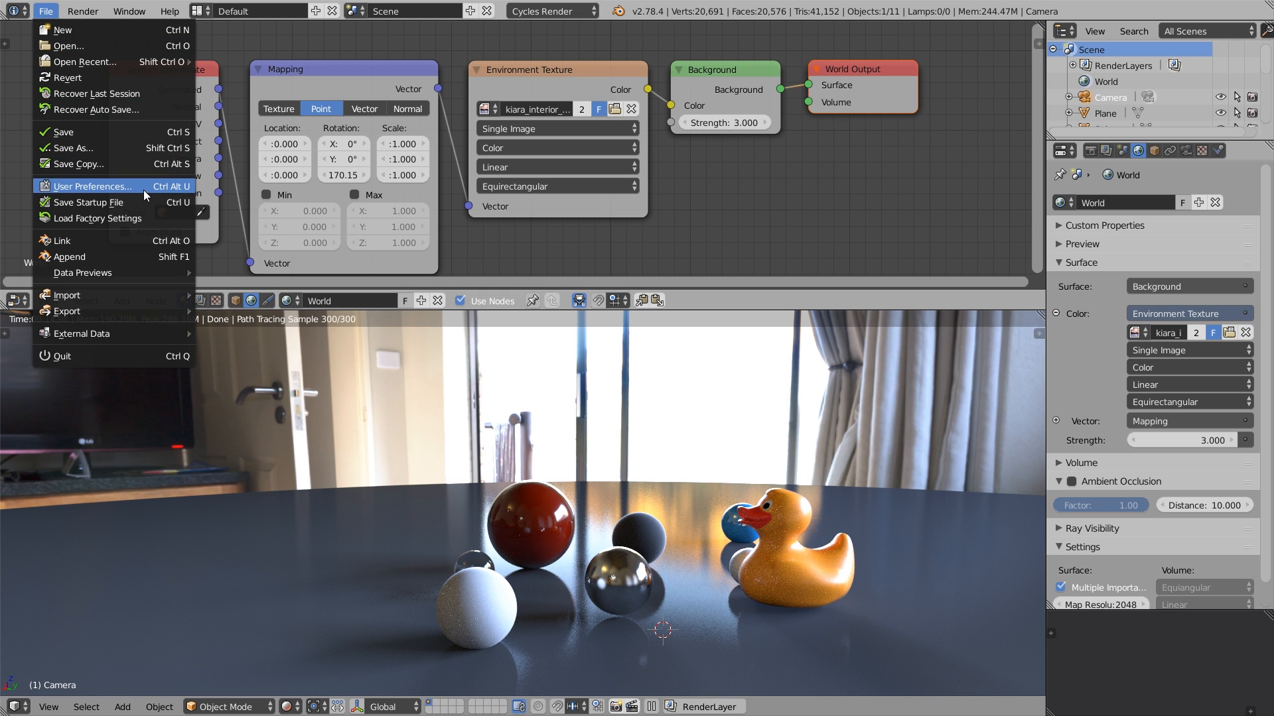
left_click(91, 186)
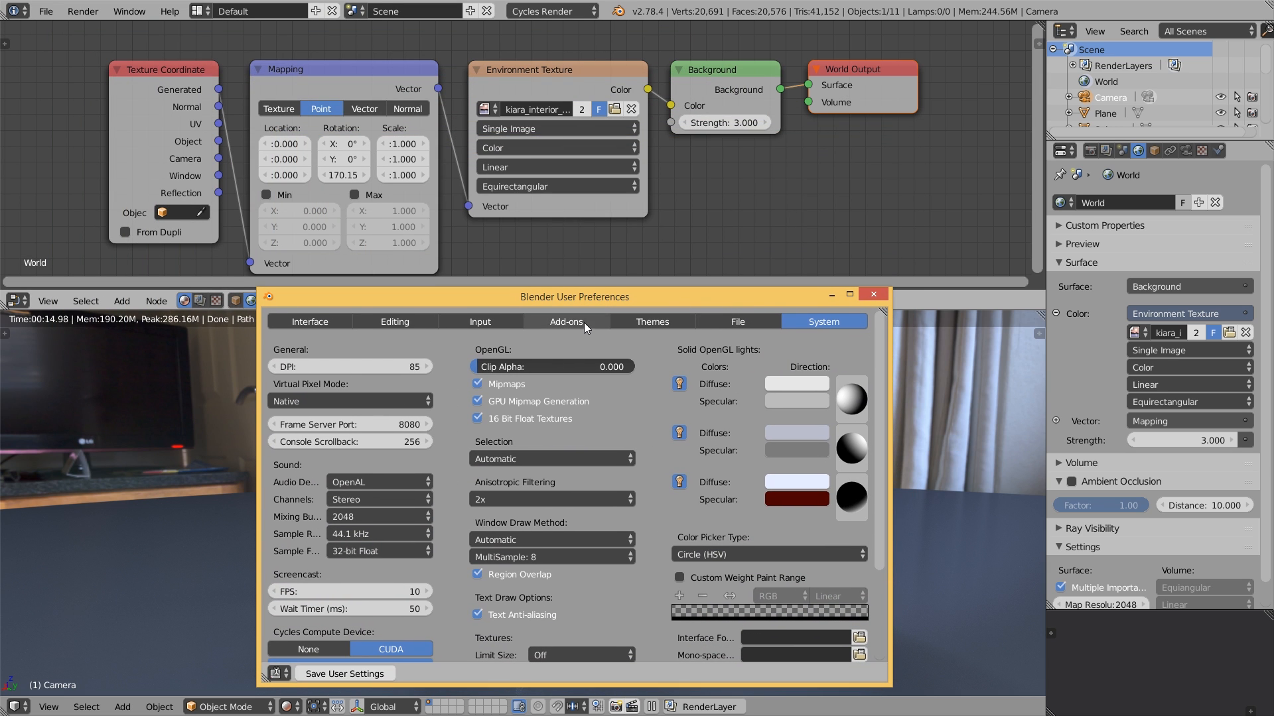
left_click(565, 321)
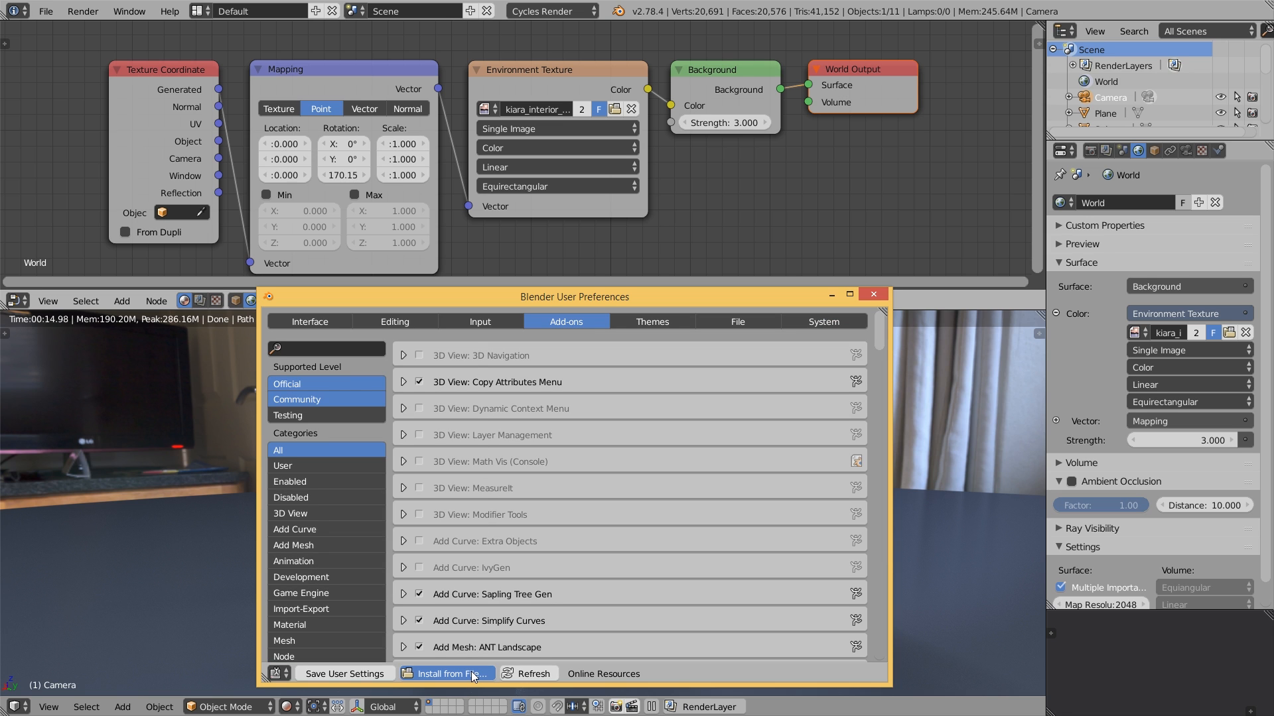
left_click(454, 674)
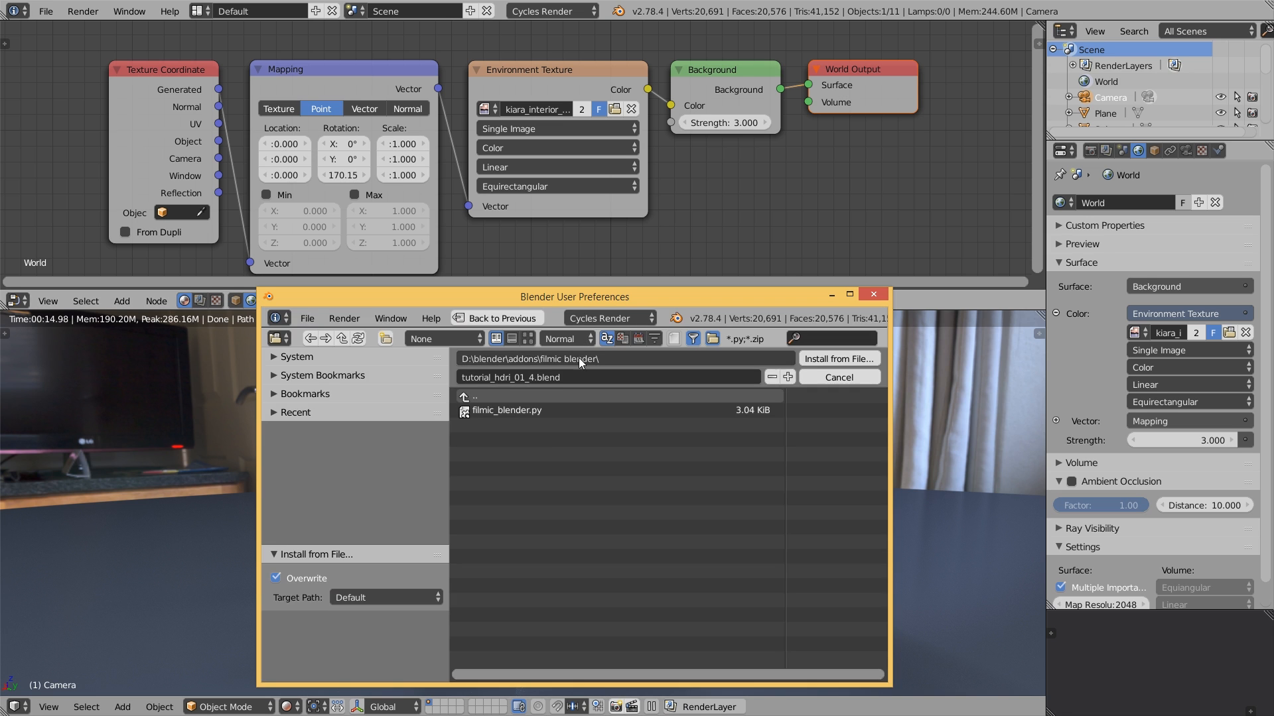
left_click(506, 410)
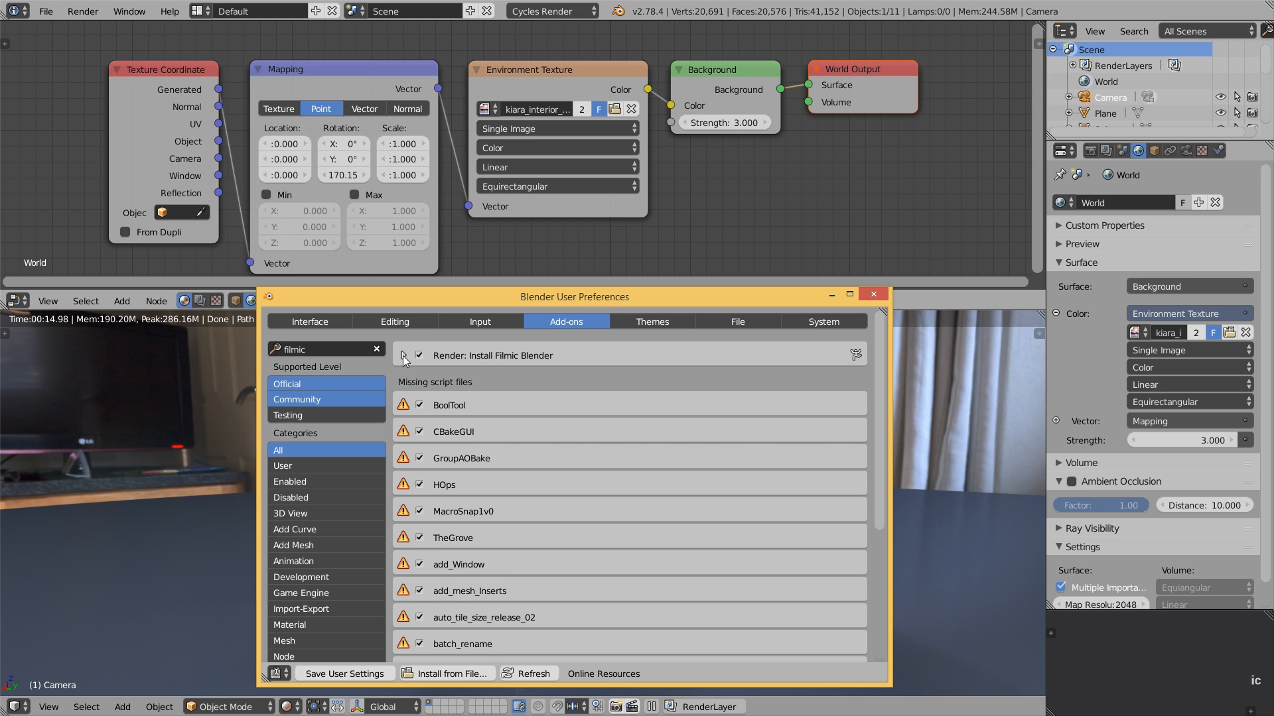
left_click(402, 360)
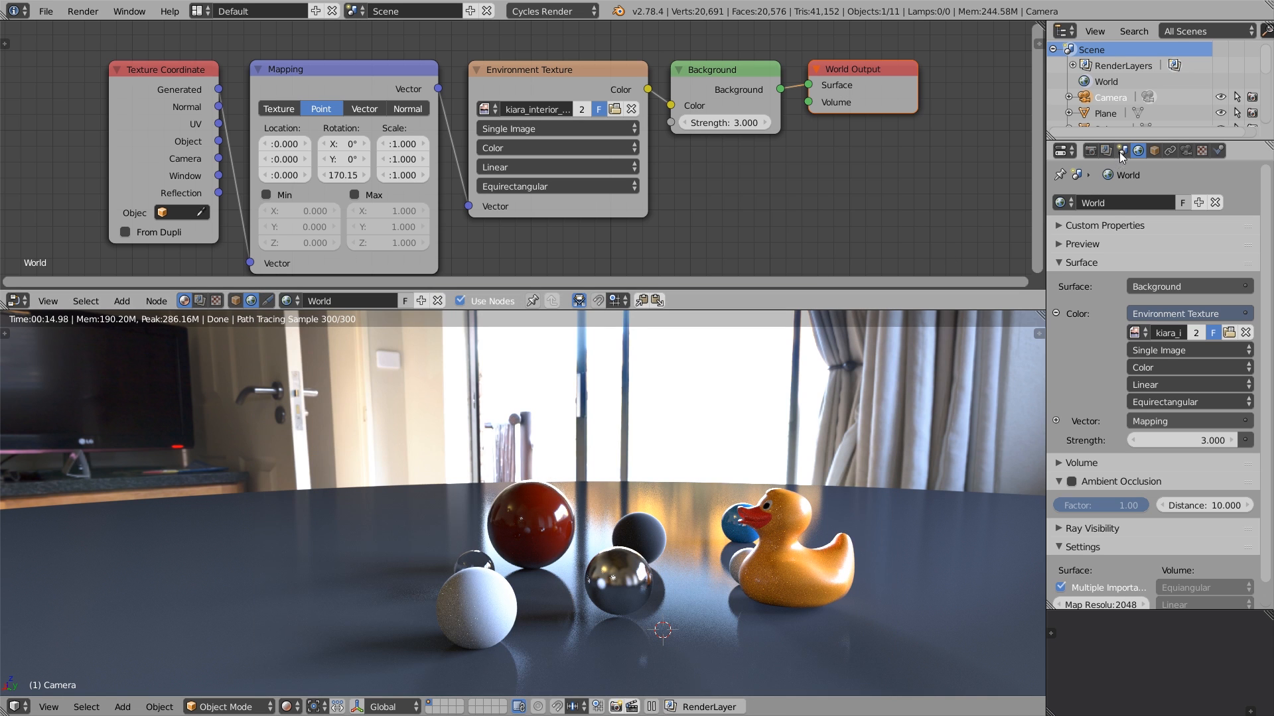
Show Scene colour management, raise Exposure to about 3.5, then reset it to 0
left_click(1121, 150)
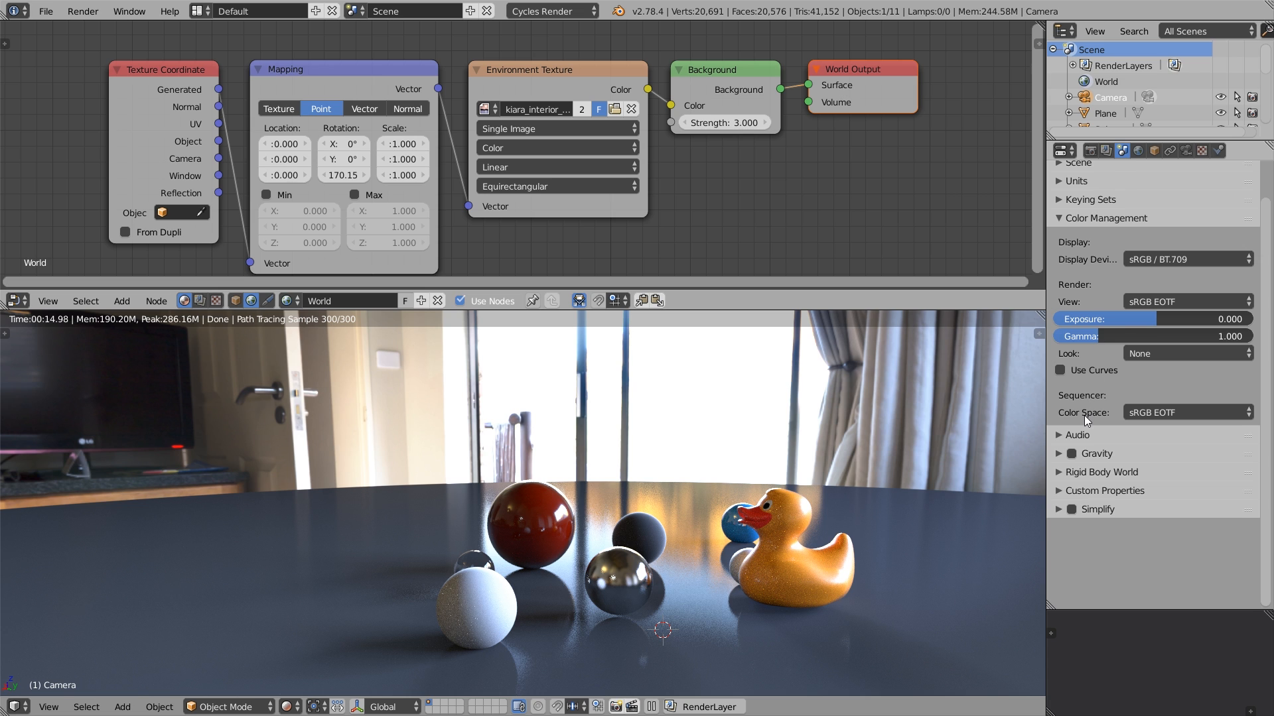
mouse_move(1128, 311)
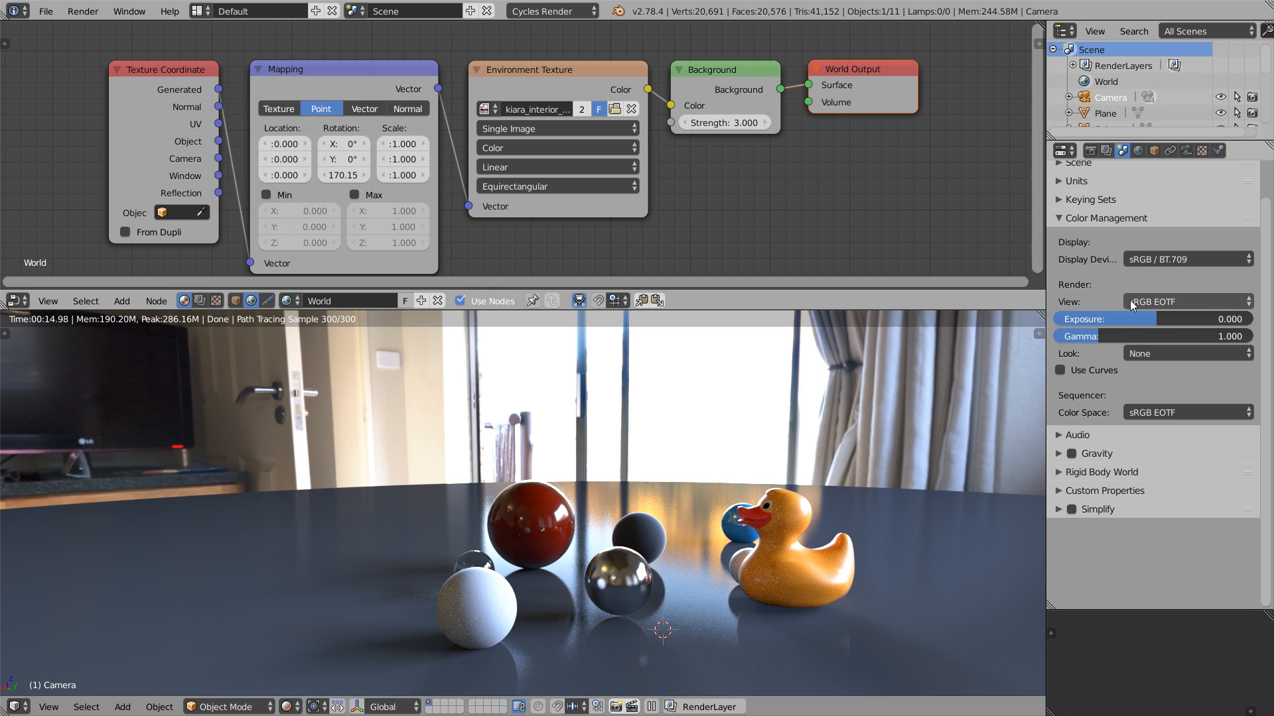
mouse_move(1194, 307)
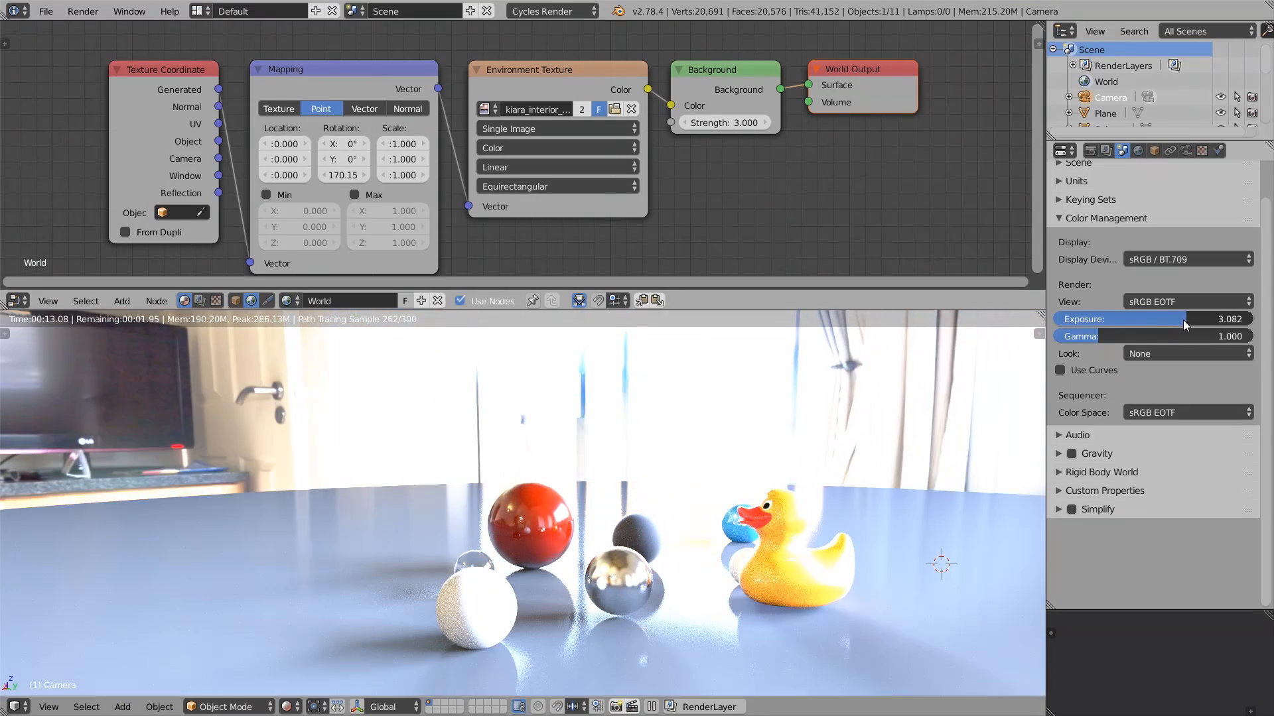
left_click_drag(1162, 319, 1186, 319)
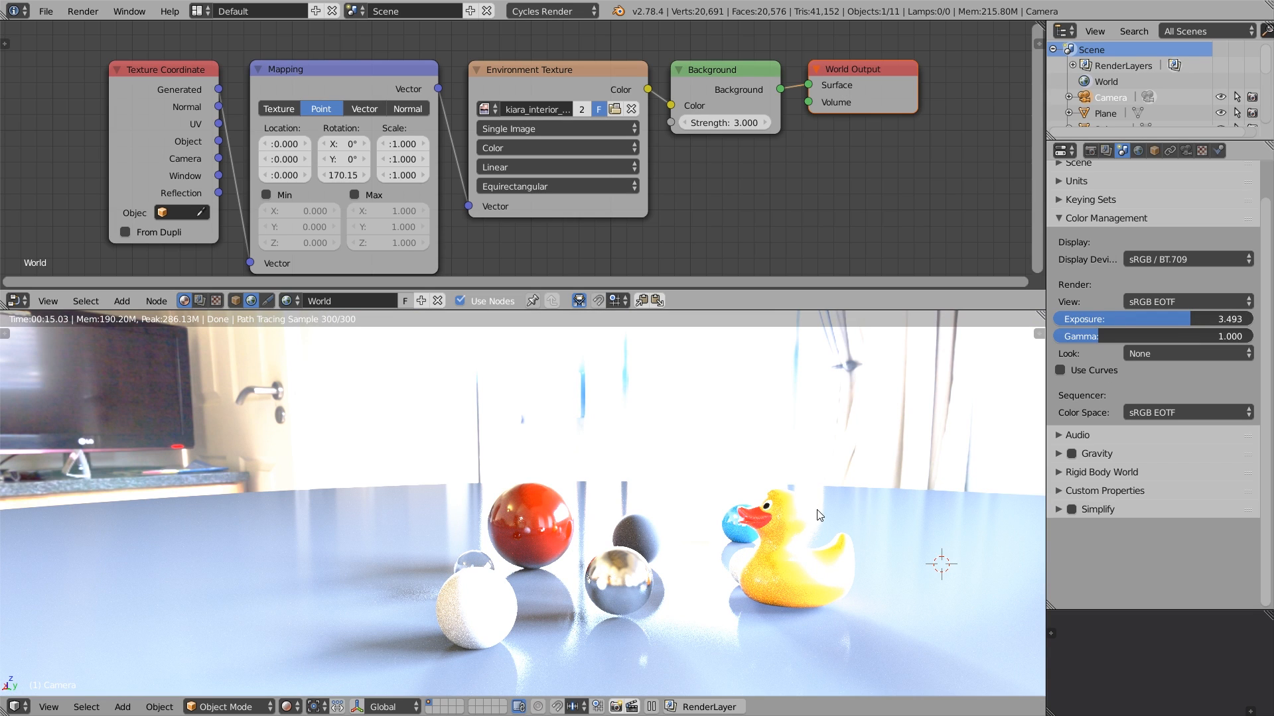
mouse_move(726, 621)
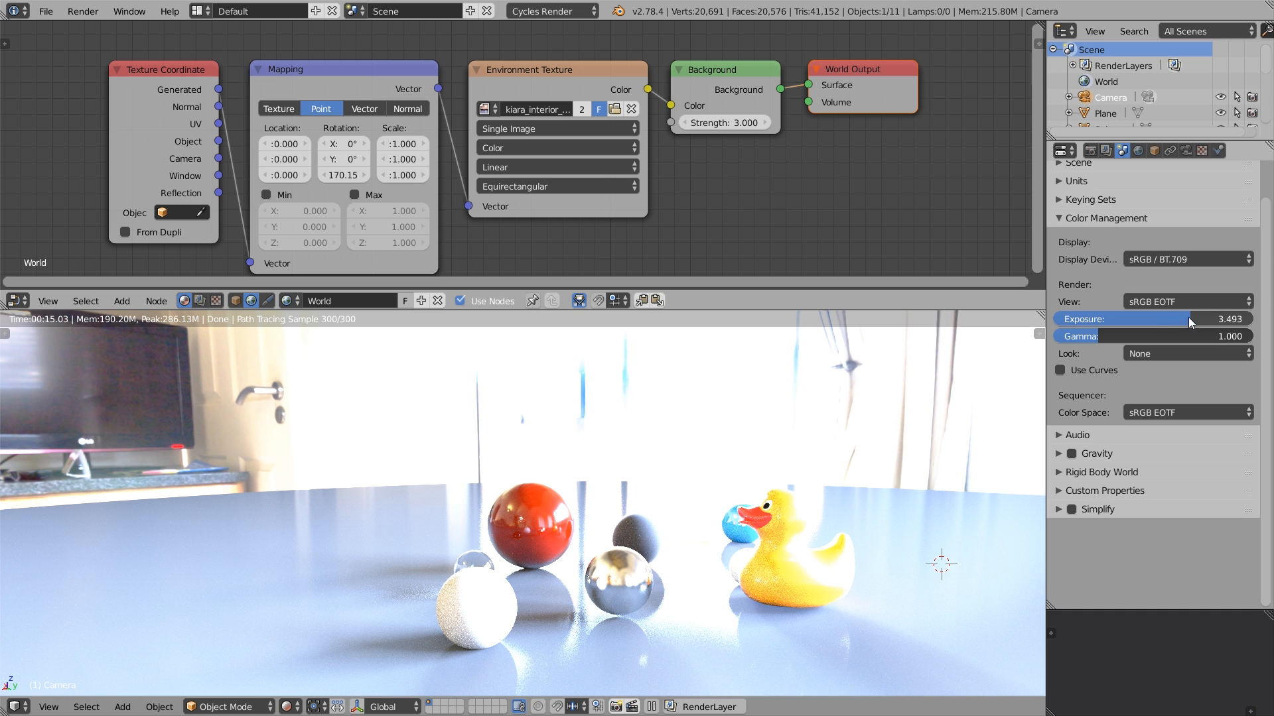
left_click(1149, 317)
type("0.000")
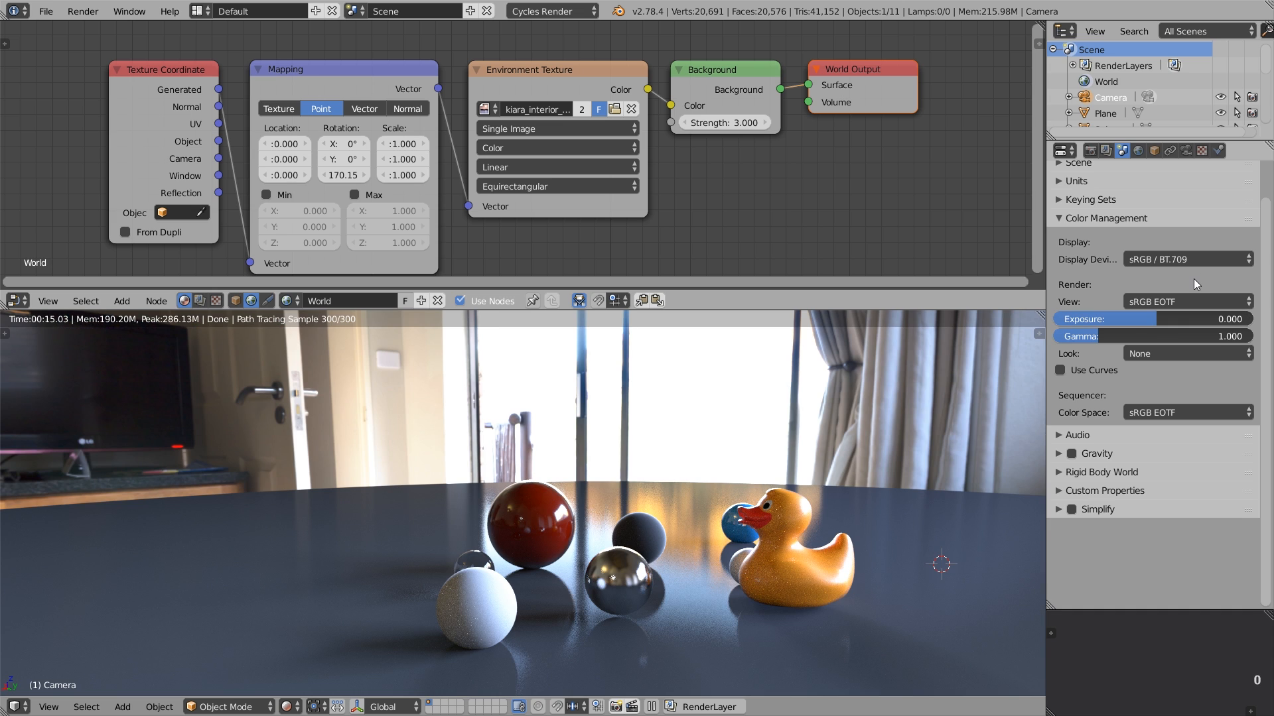
Use the Filmic Log Encoding Base view with Base Contrast look and darken exposure to -2
left_click(1185, 302)
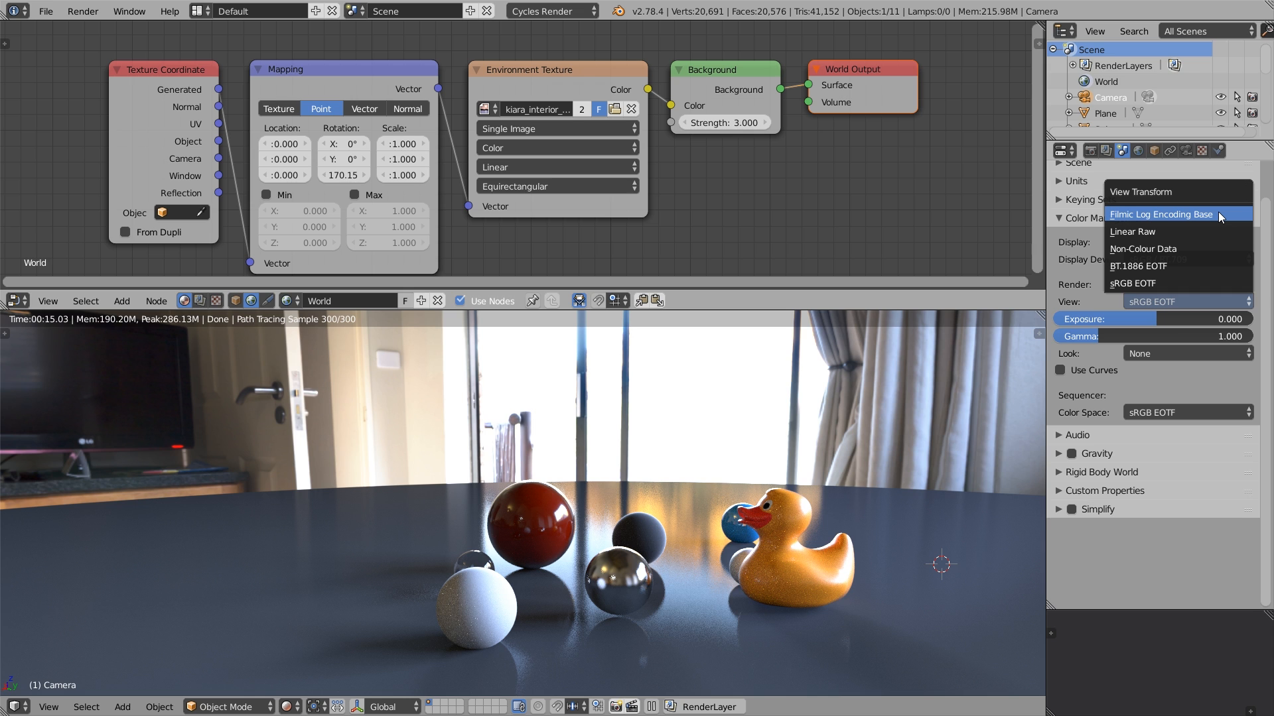
left_click(1159, 214)
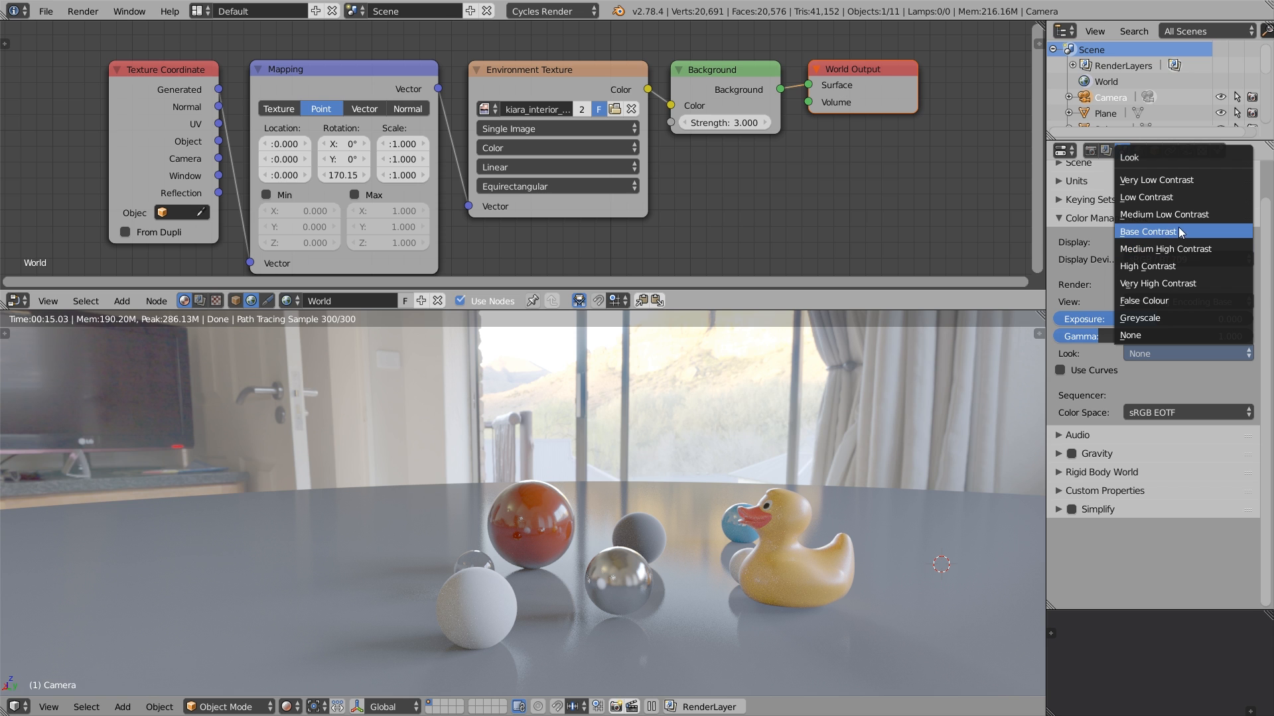
left_click(1149, 231)
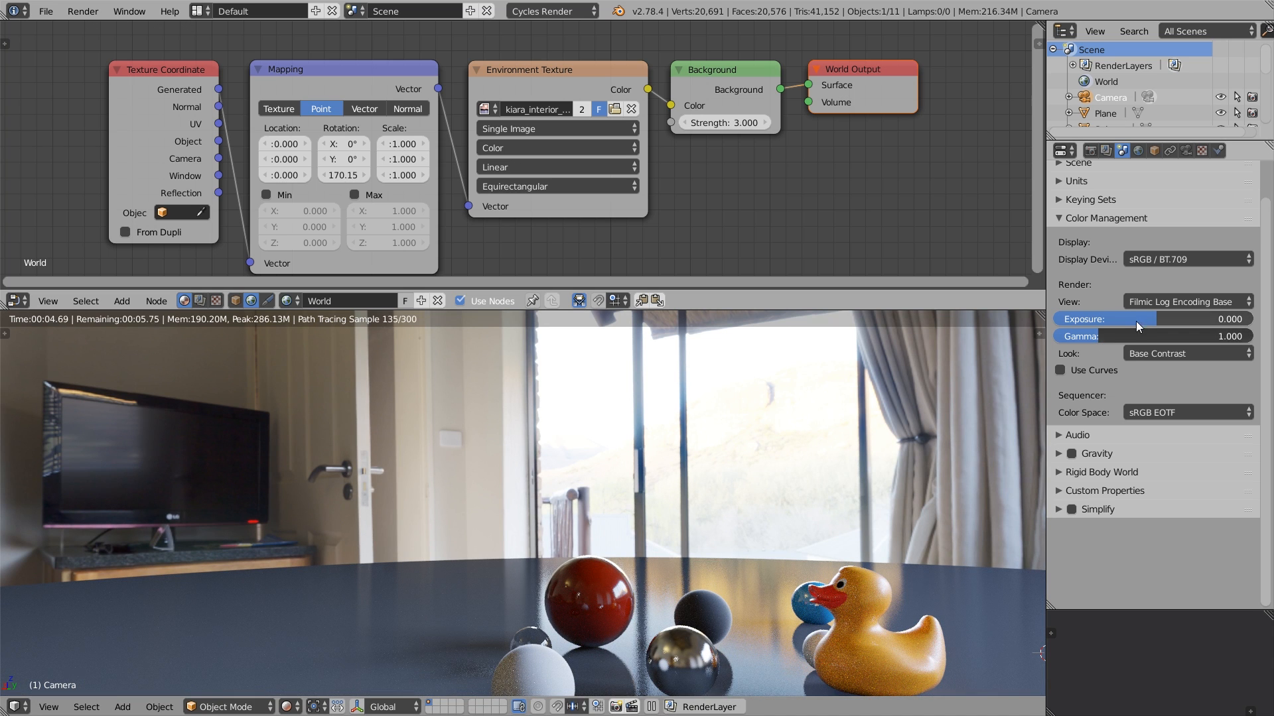
left_click_drag(1153, 319, 1088, 318)
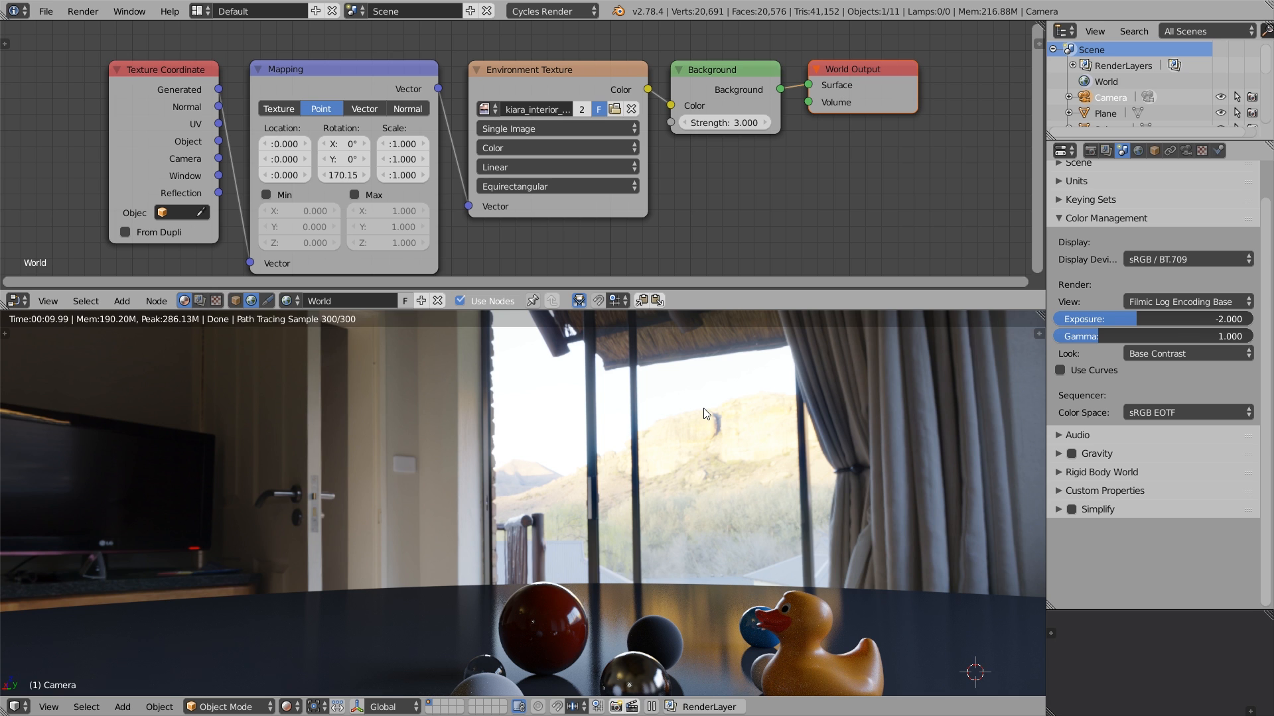
mouse_move(706, 414)
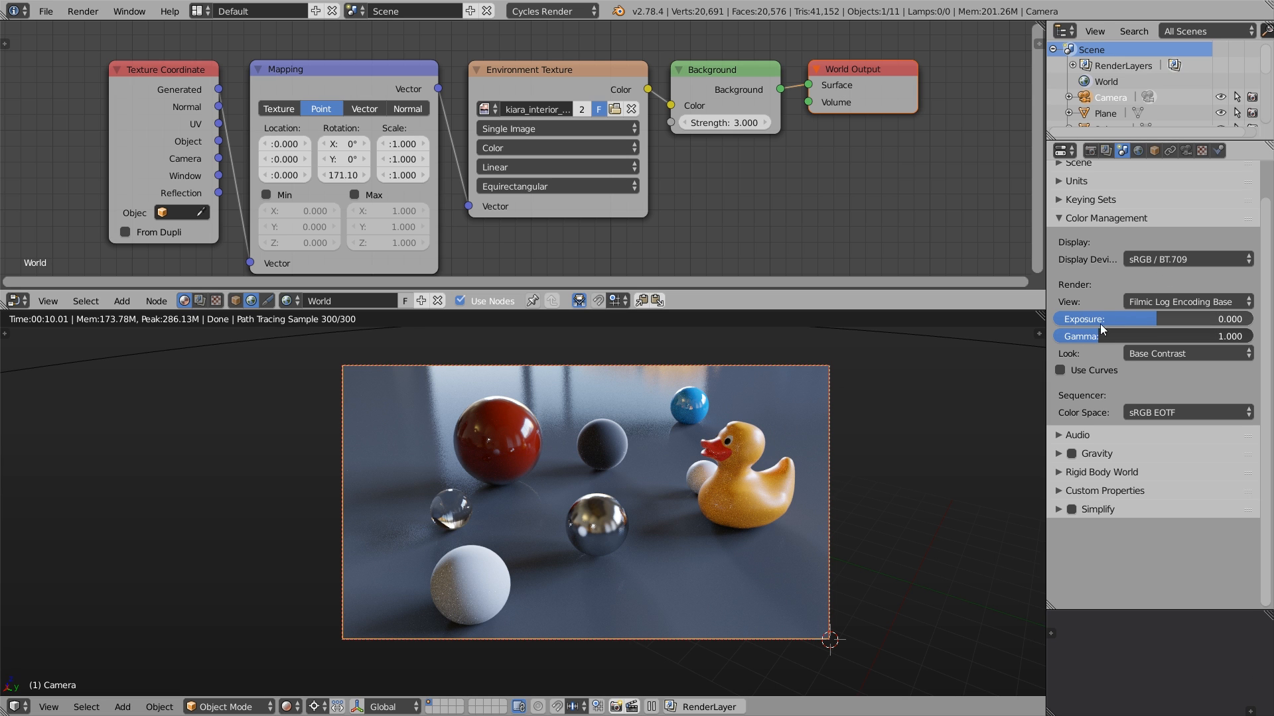
Experiment with exposure between about 1.4 and 2.9
left_click_drag(1129, 318, 1156, 318)
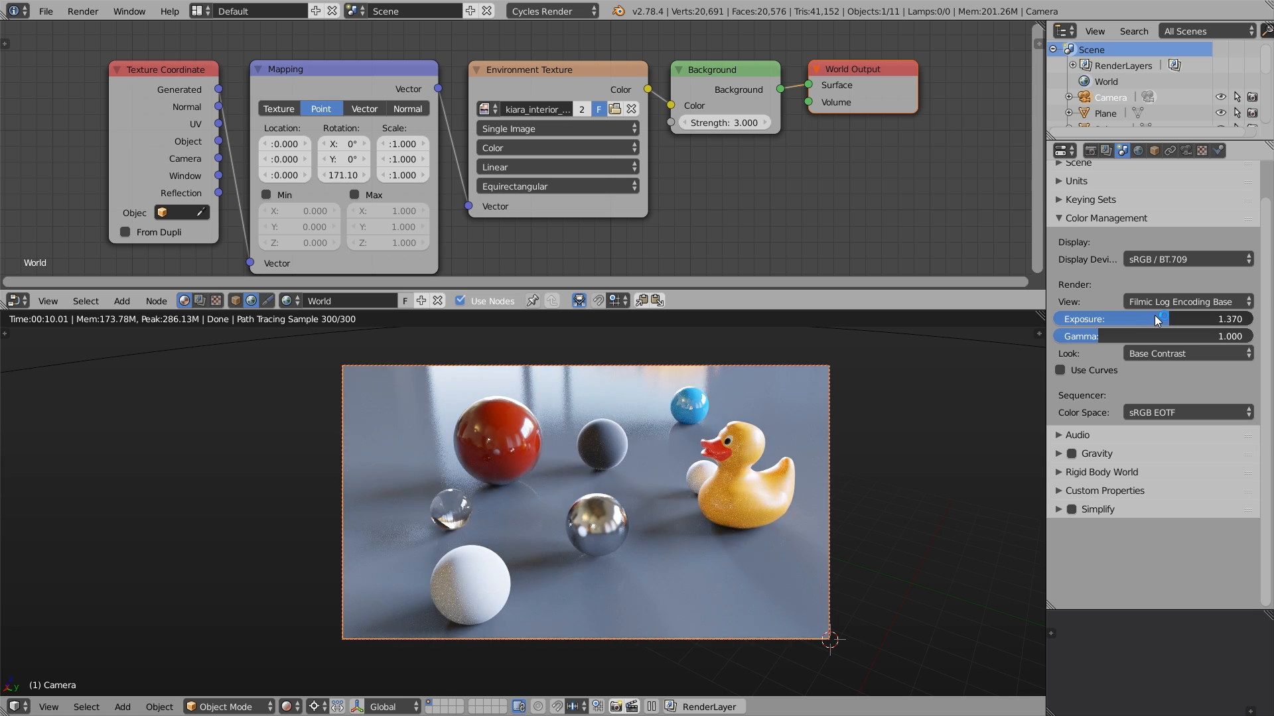
left_click_drag(1137, 319, 1202, 319)
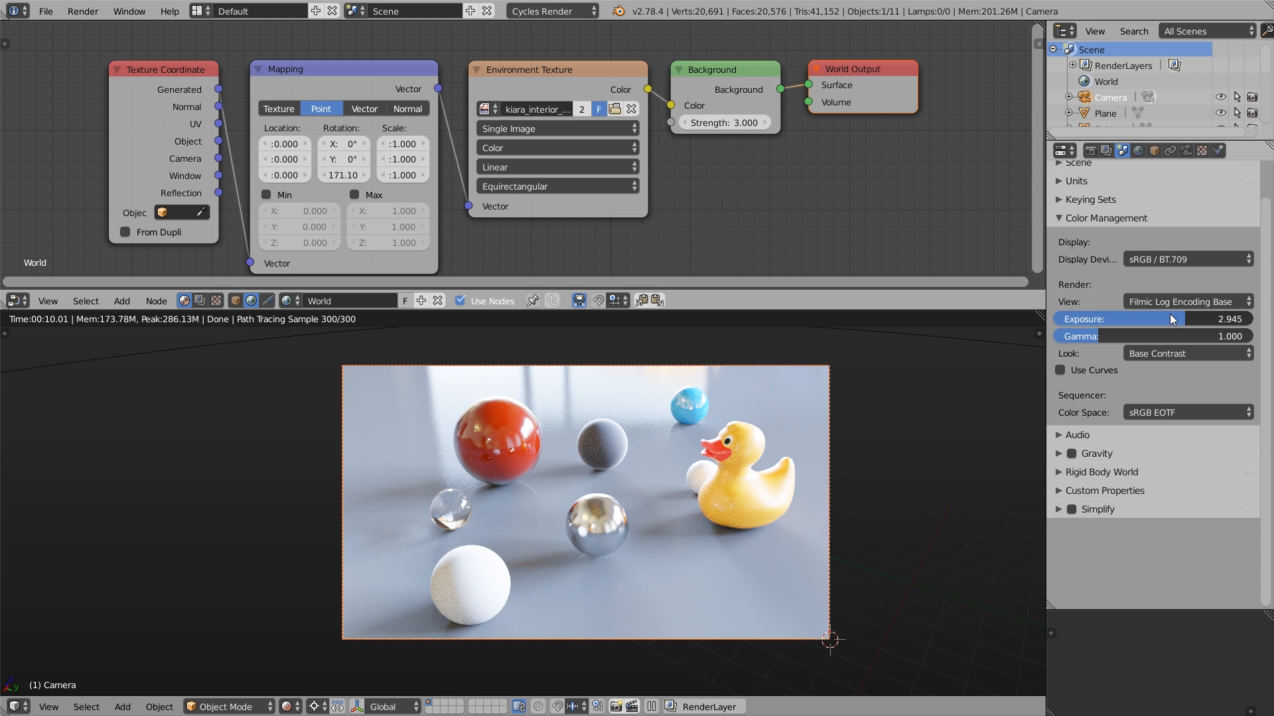
left_click_drag(1194, 318, 1163, 318)
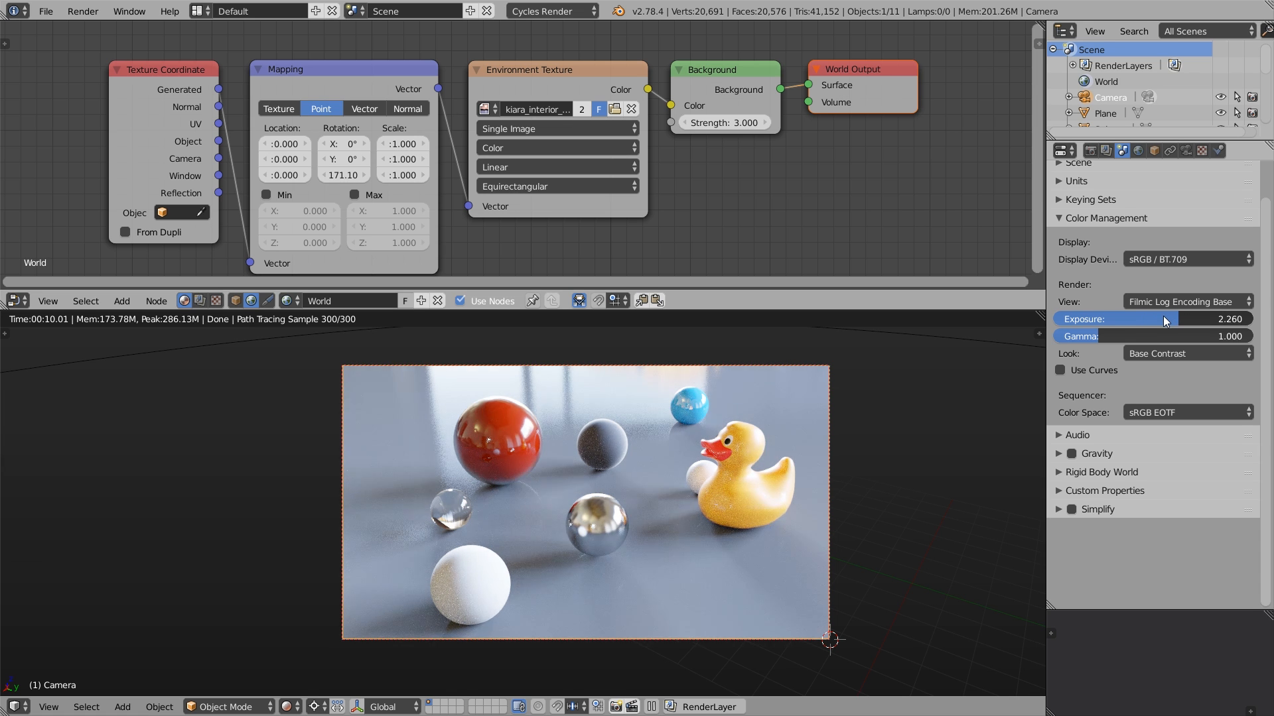
left_click_drag(1137, 318, 1186, 318)
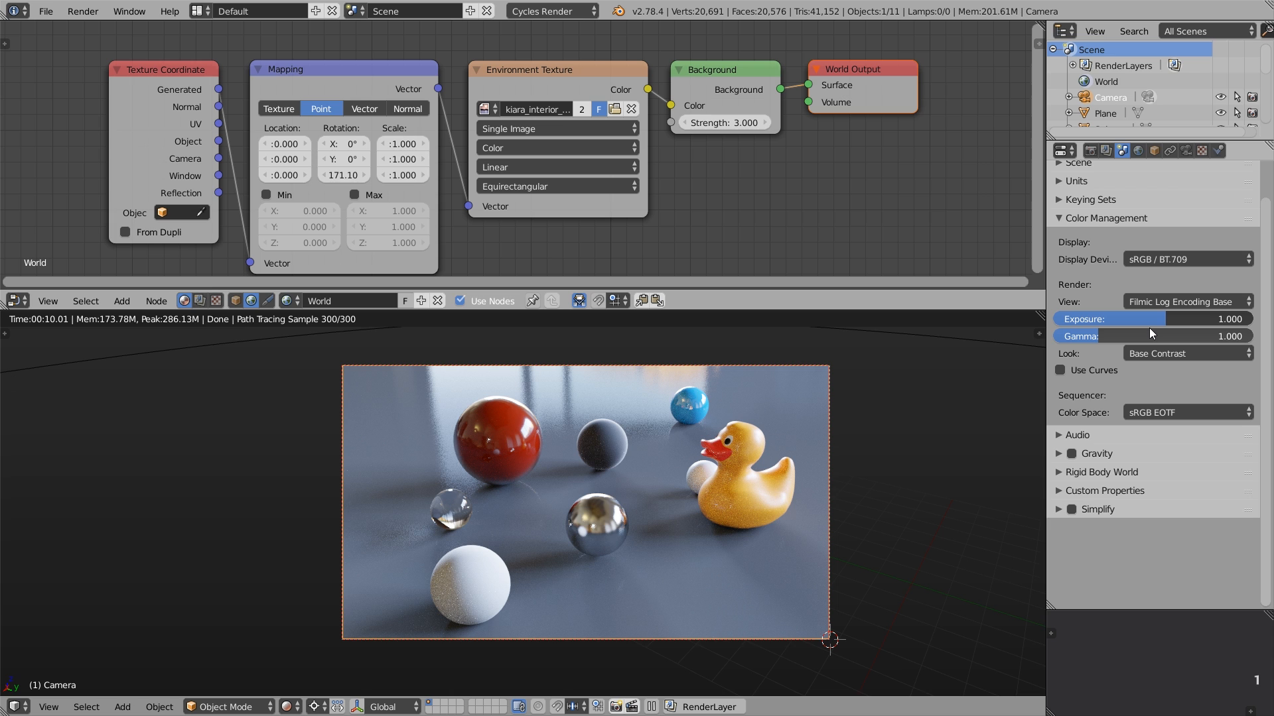
Compare the Very High Contrast and Base Contrast looks, then apply the Greyscale look
left_click(1187, 353)
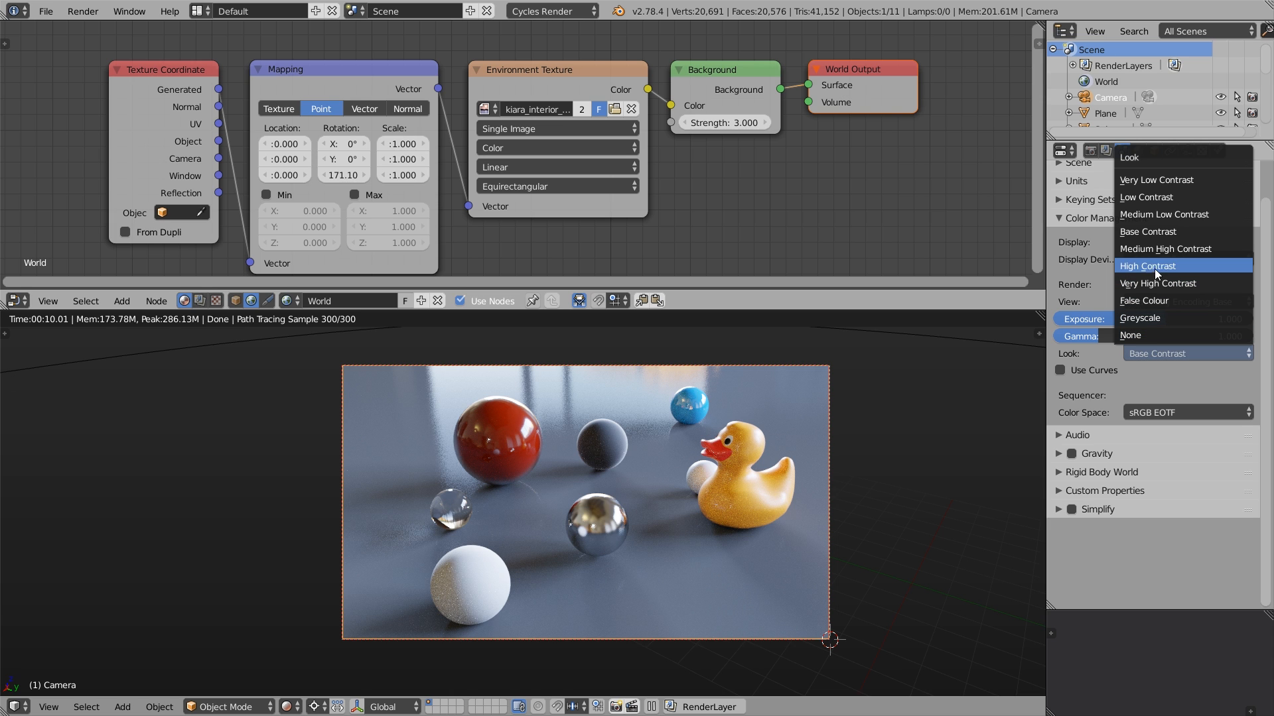
left_click(1163, 248)
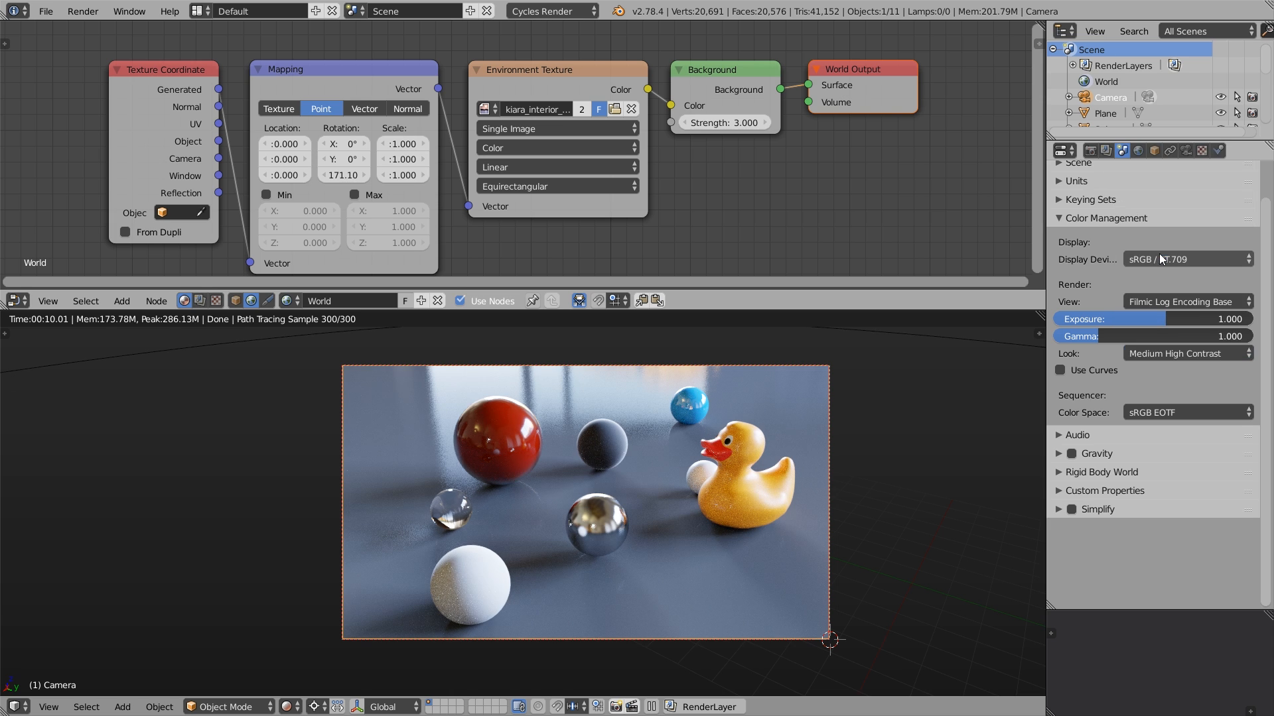
left_click(1185, 353)
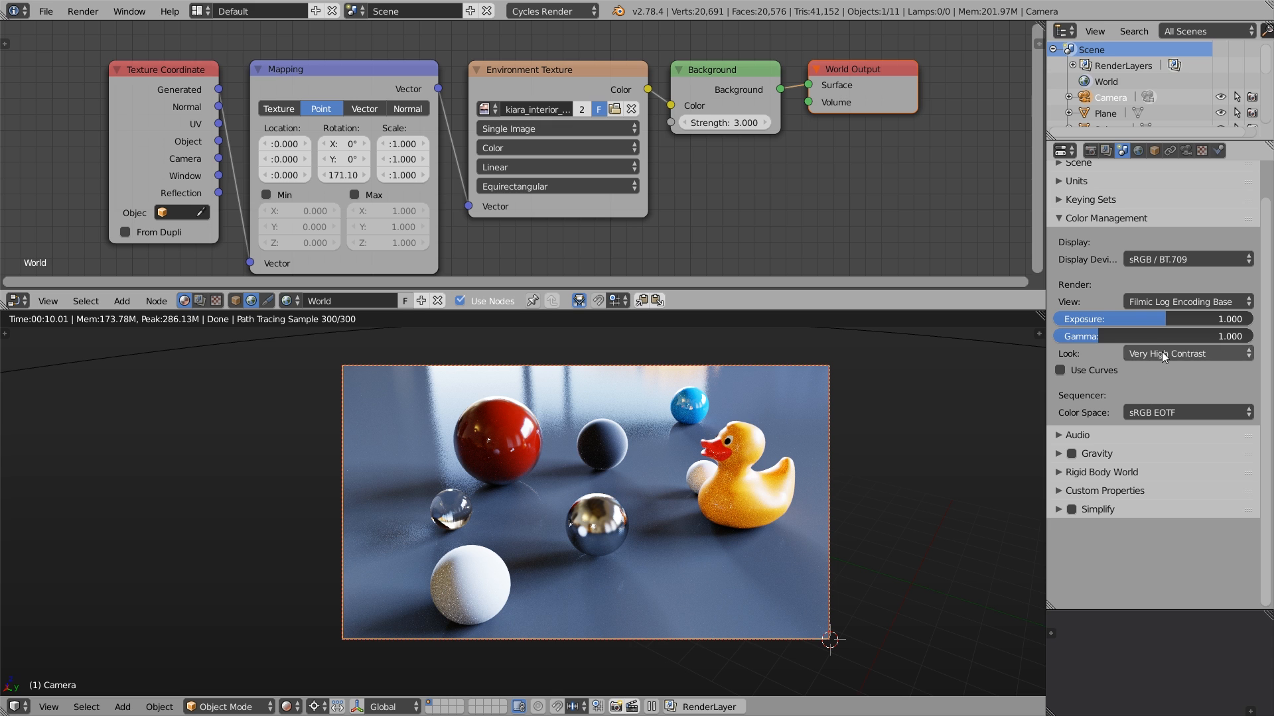
left_click(1184, 353)
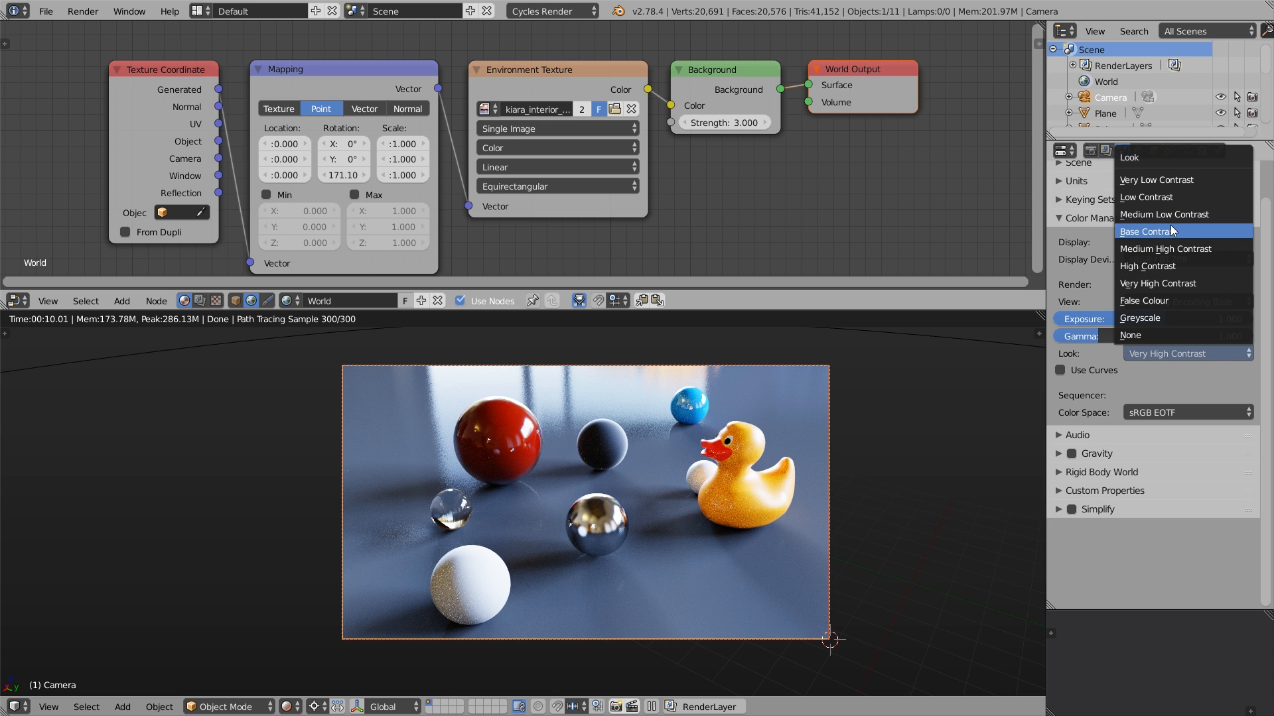
left_click(1146, 231)
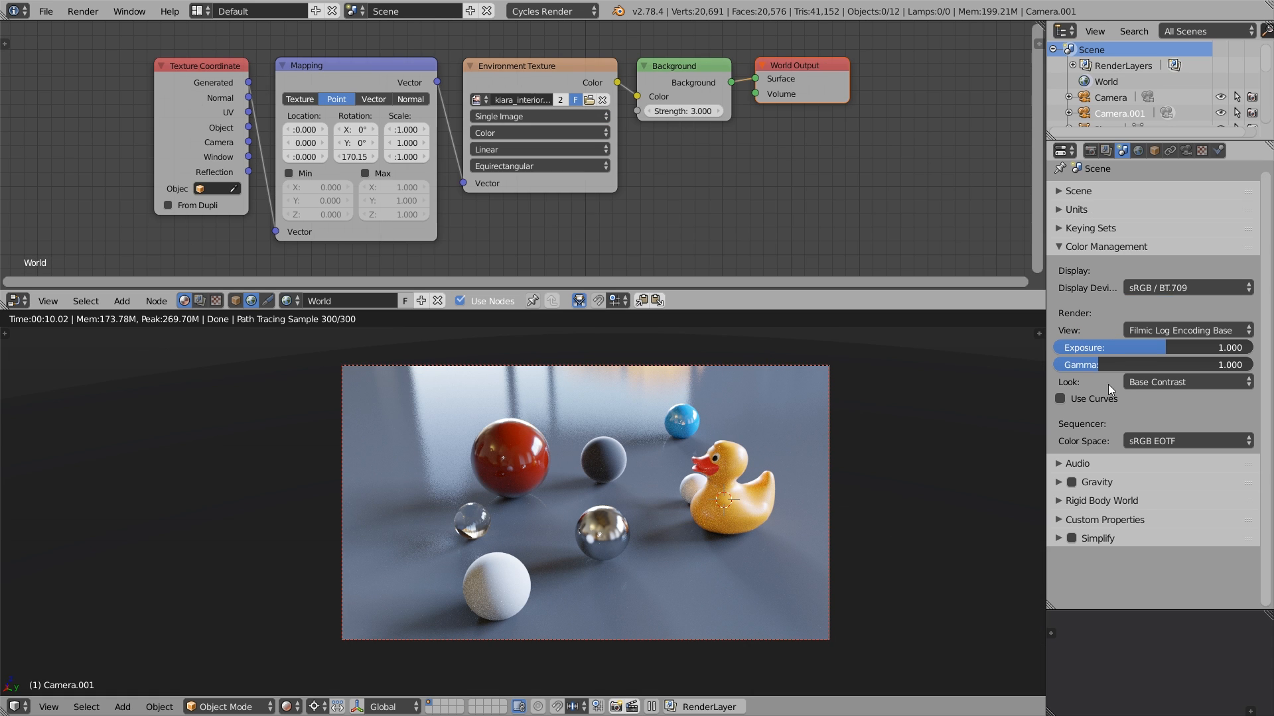
left_click(1186, 382)
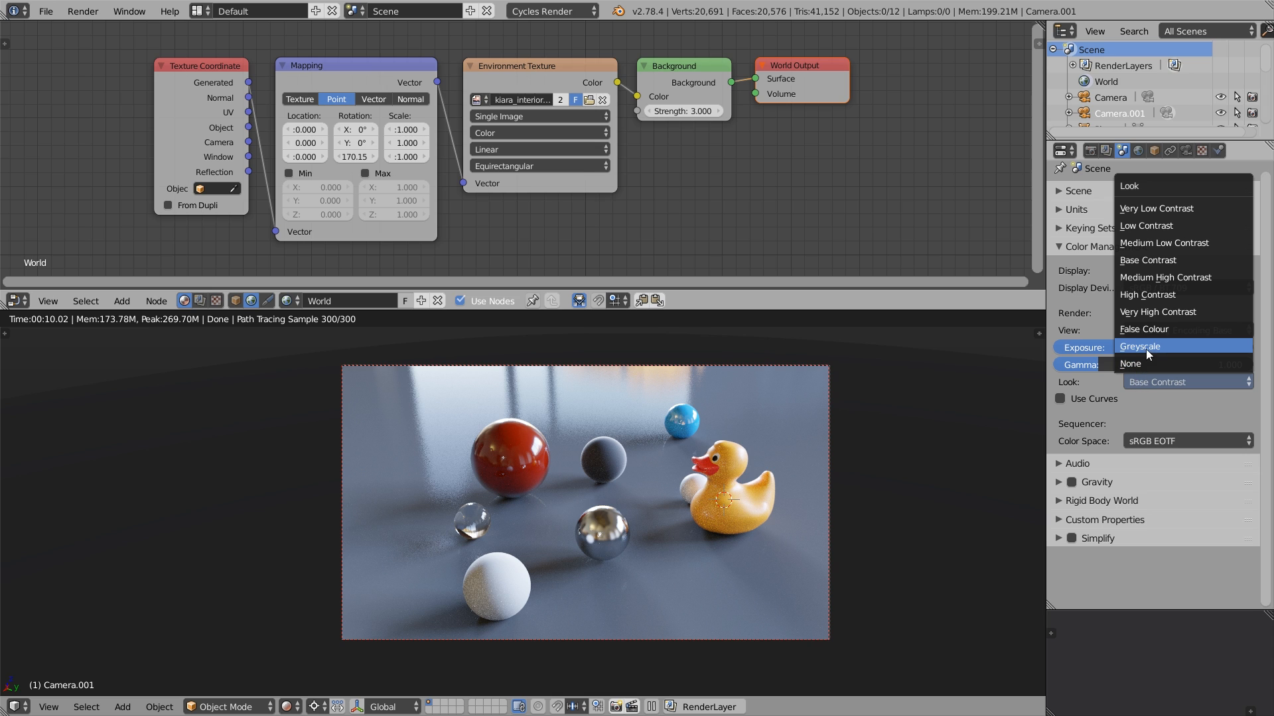
left_click(1139, 347)
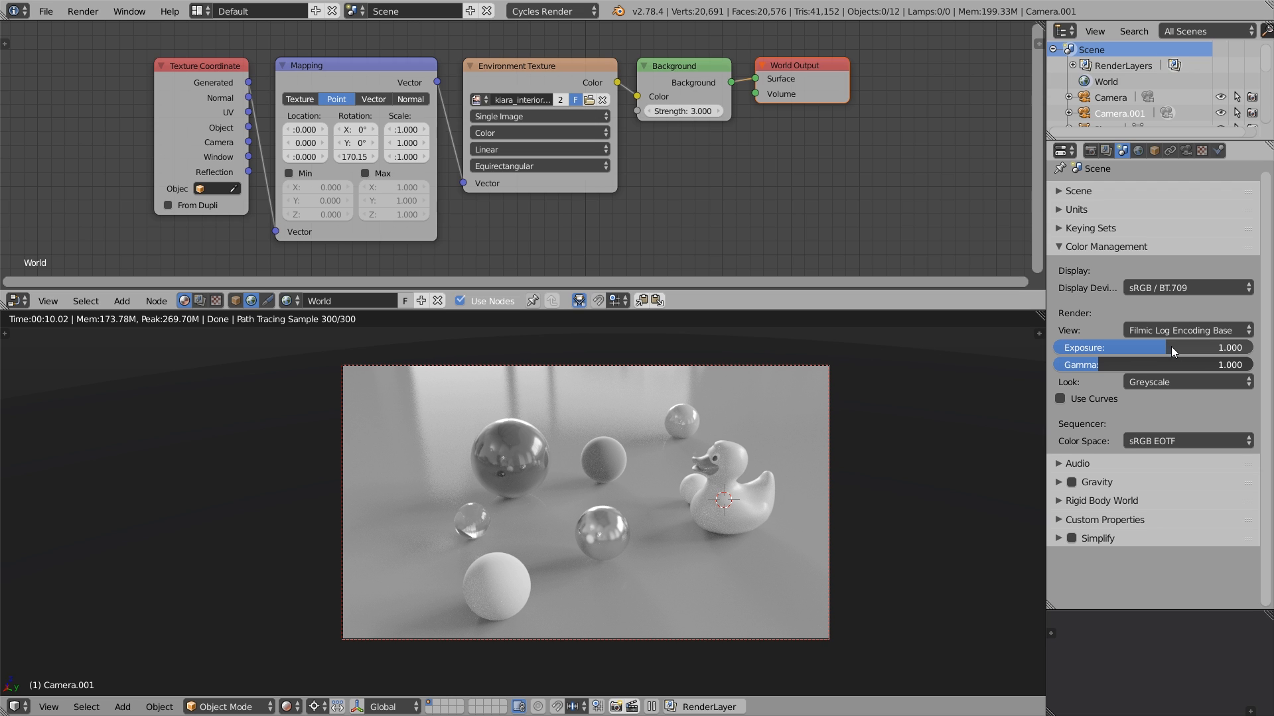
Try the False Colour look and darken the exposure to -2.2
left_click(1185, 382)
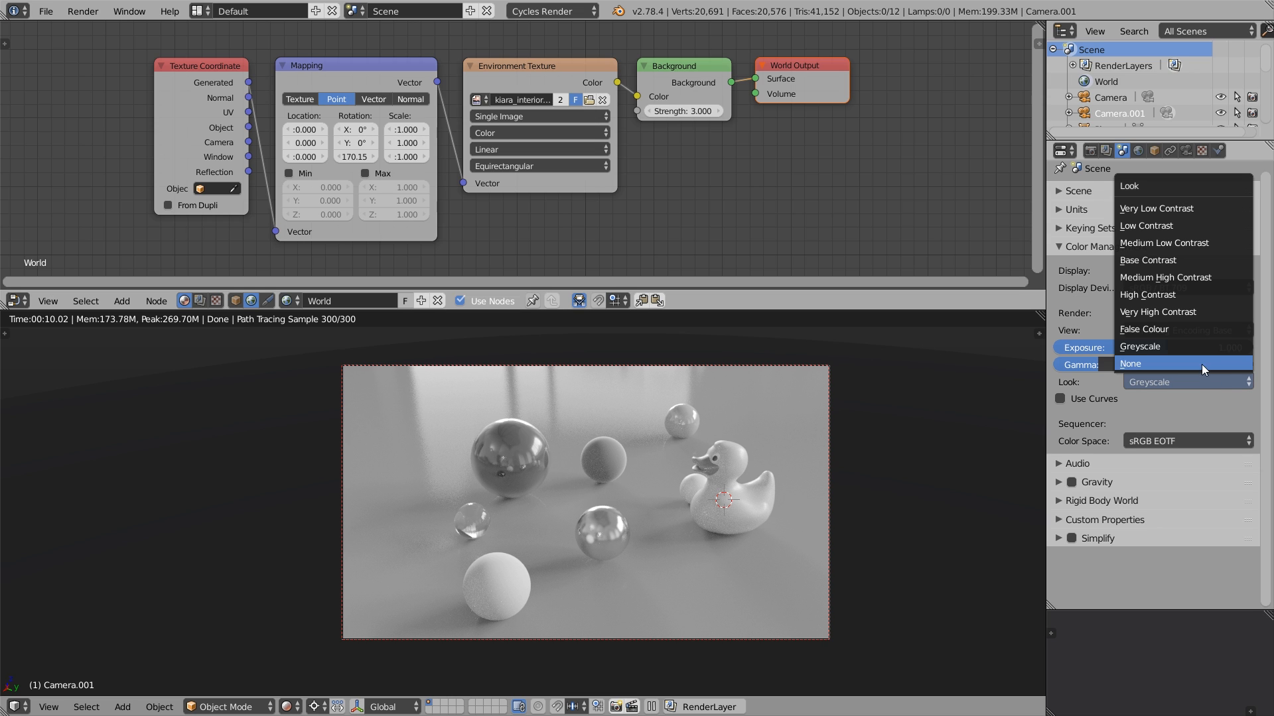
mouse_move(1202, 329)
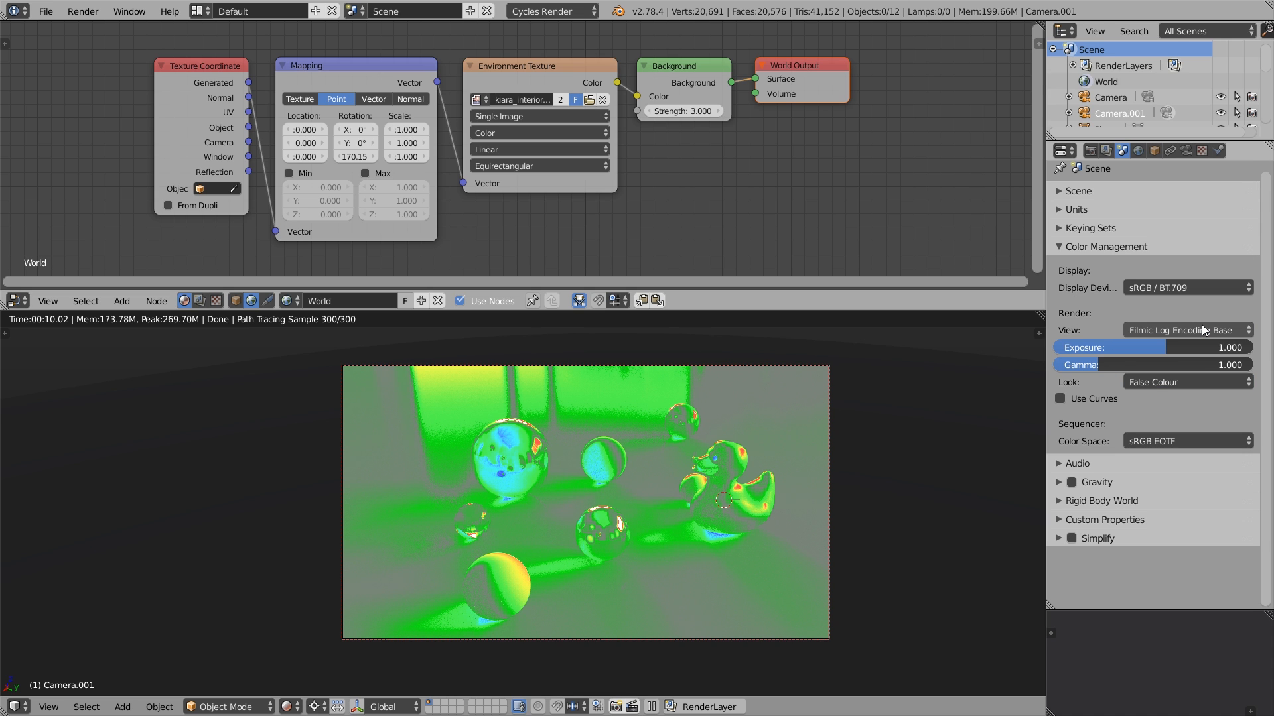
mouse_move(743, 457)
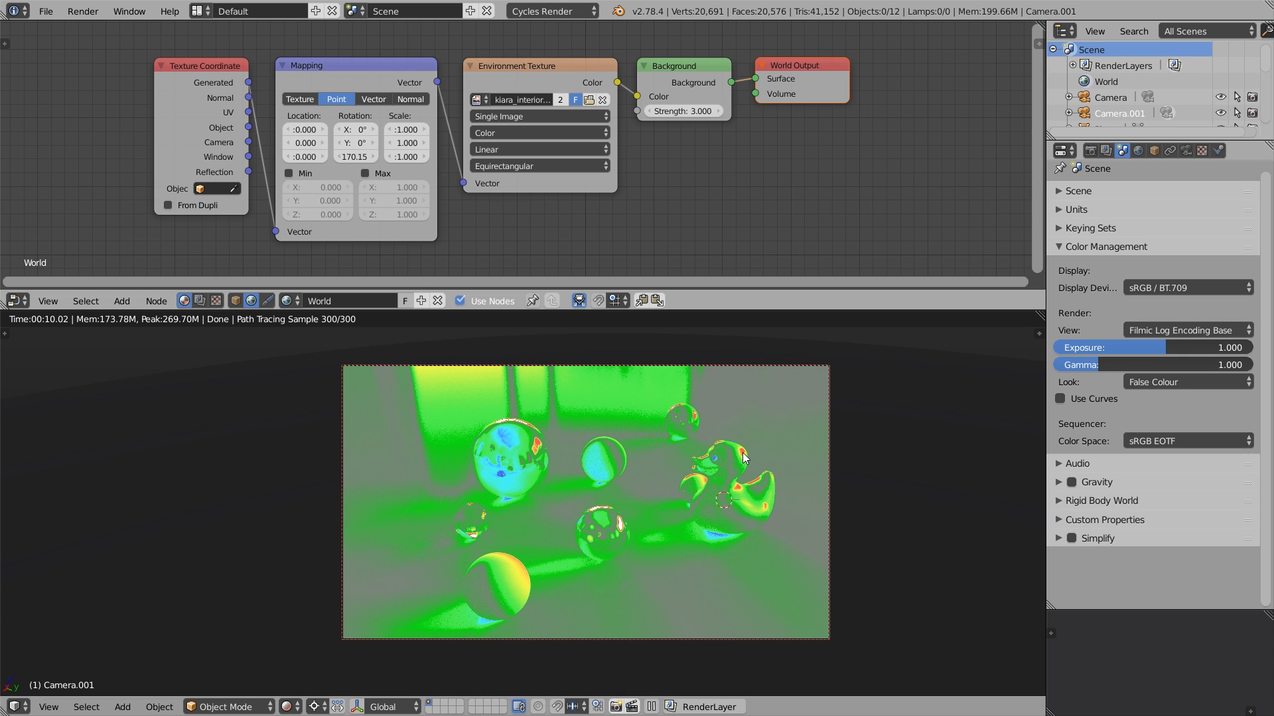
mouse_move(736, 494)
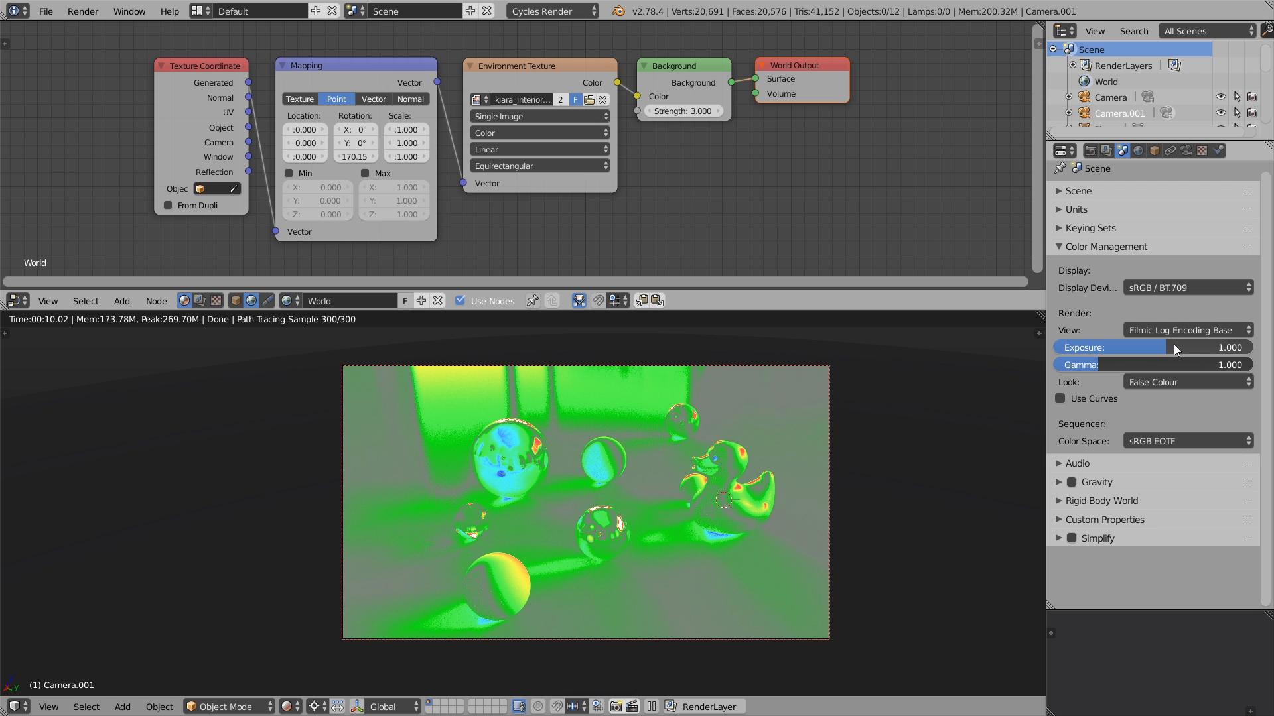
left_click_drag(1175, 347, 1164, 348)
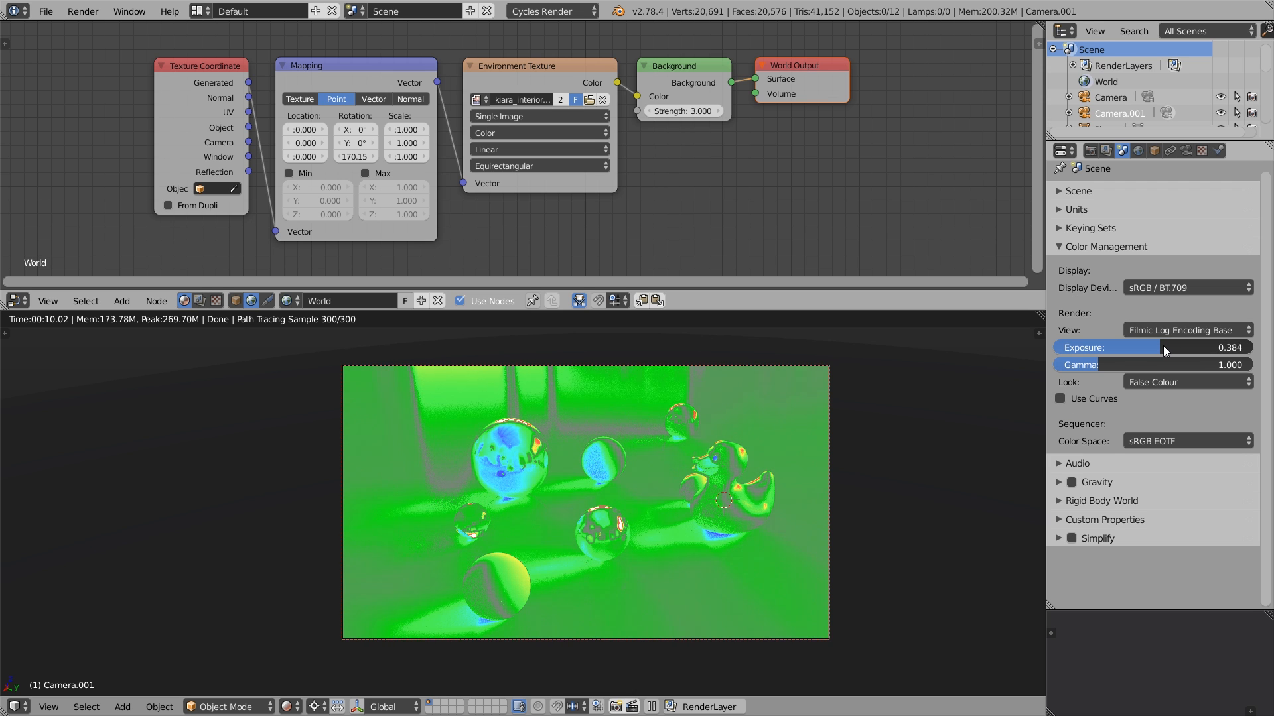
left_click_drag(1162, 347, 1149, 348)
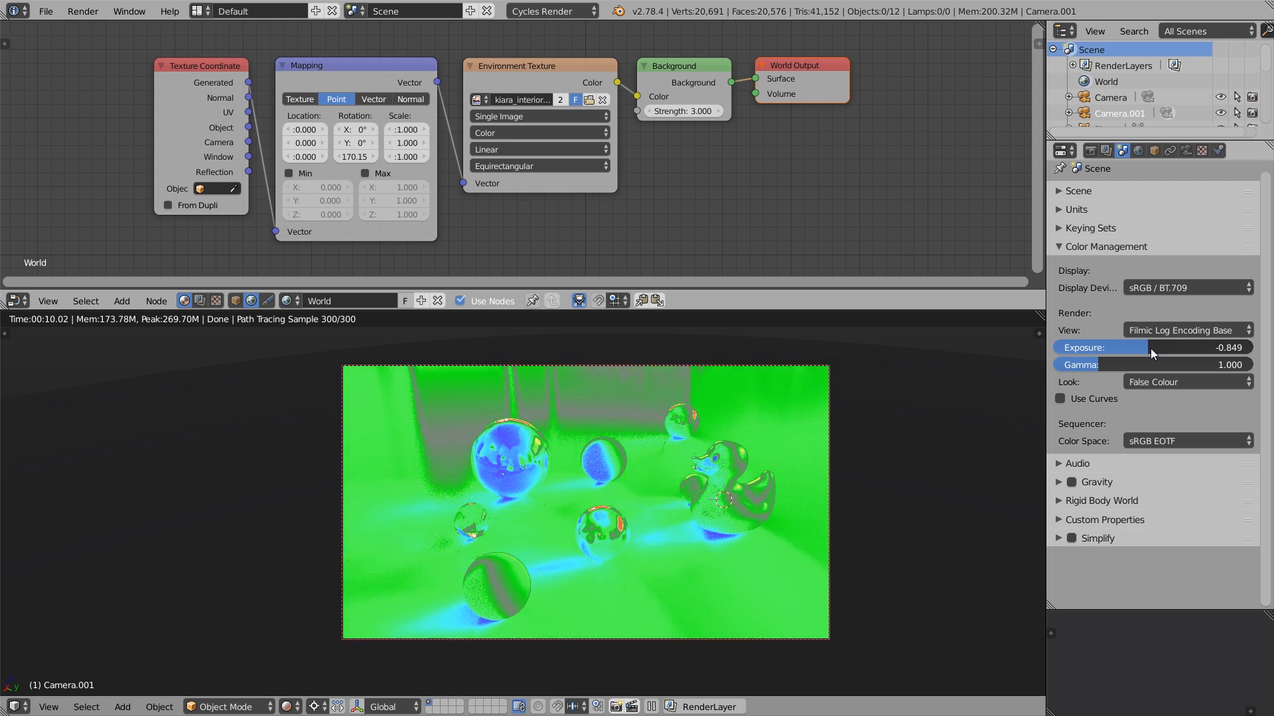
left_click(1137, 347)
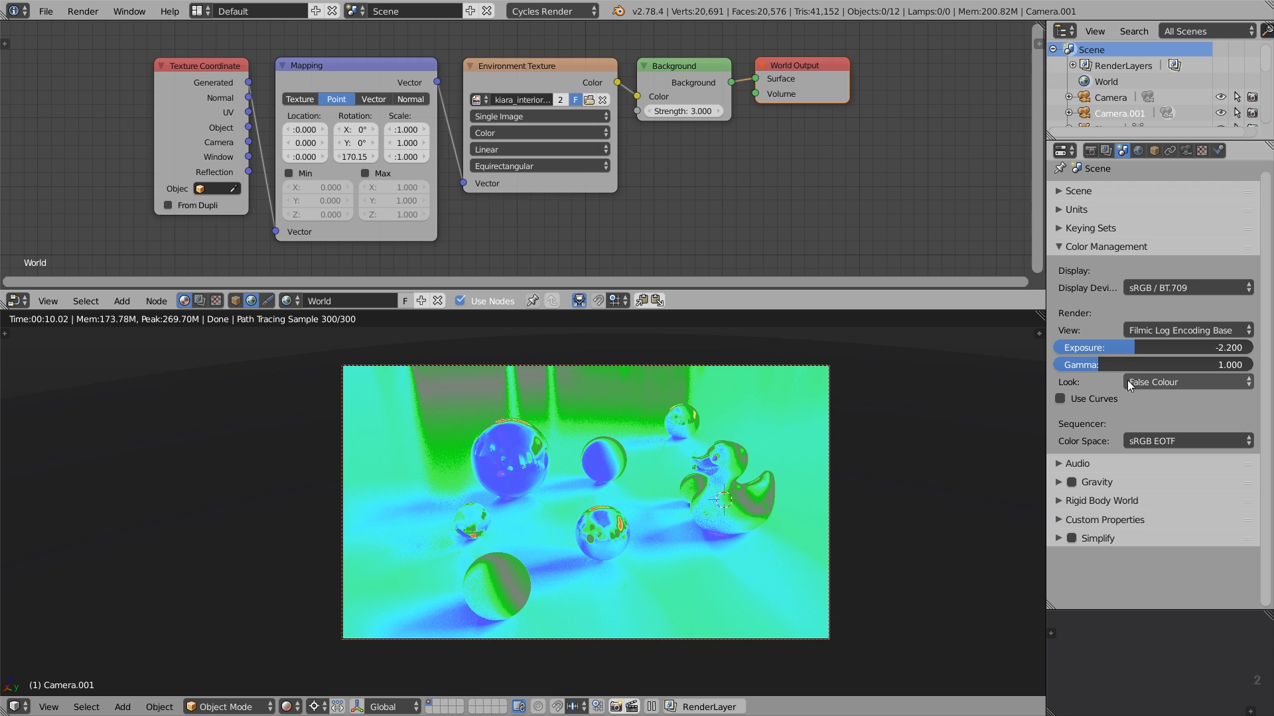
Return the look to Base Contrast for a full-colour render
left_click(1186, 382)
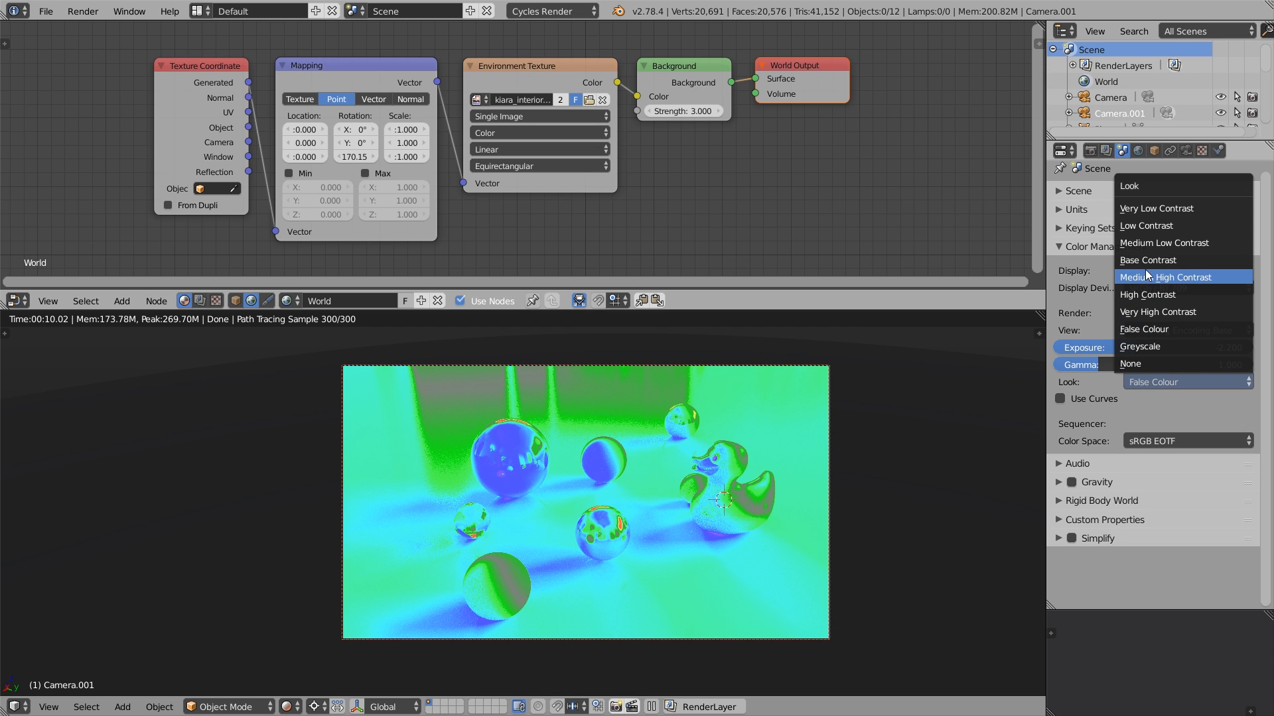
mouse_move(1149, 260)
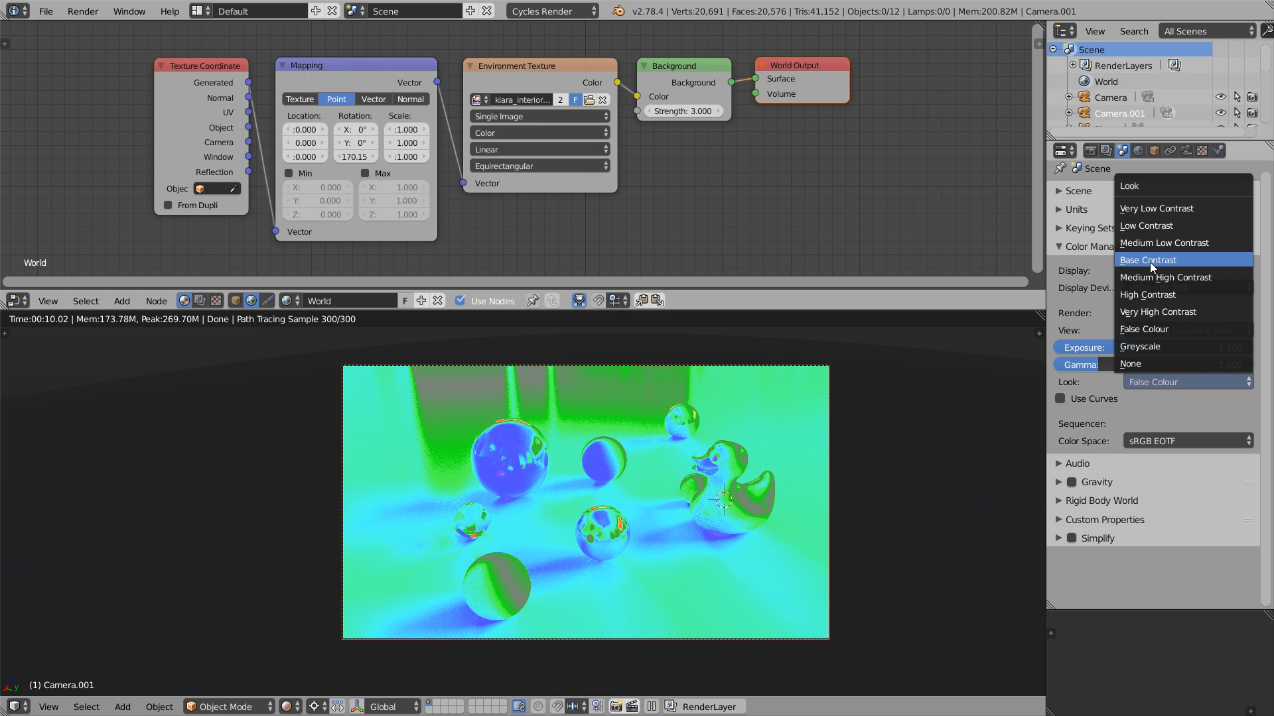
left_click(1149, 260)
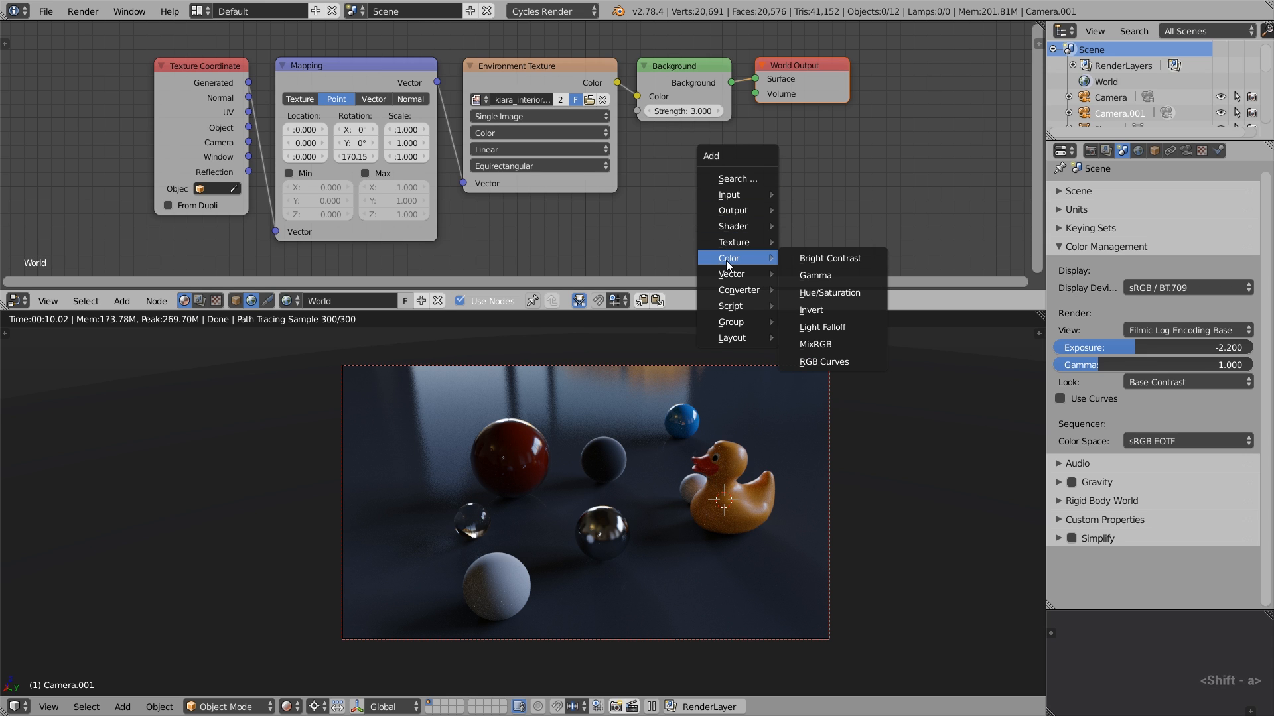
mouse_move(833, 344)
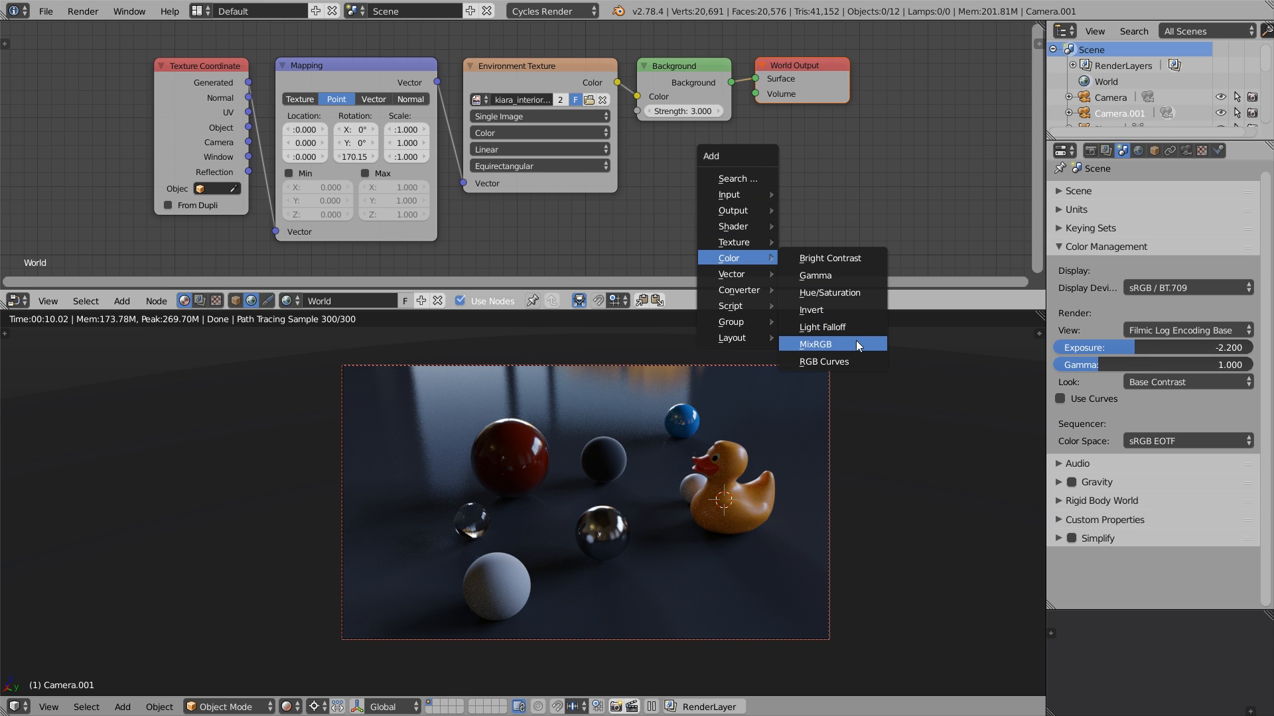
Add an unconnected MixRGB node to the world nodes and browse its blend types
left_click(813, 343)
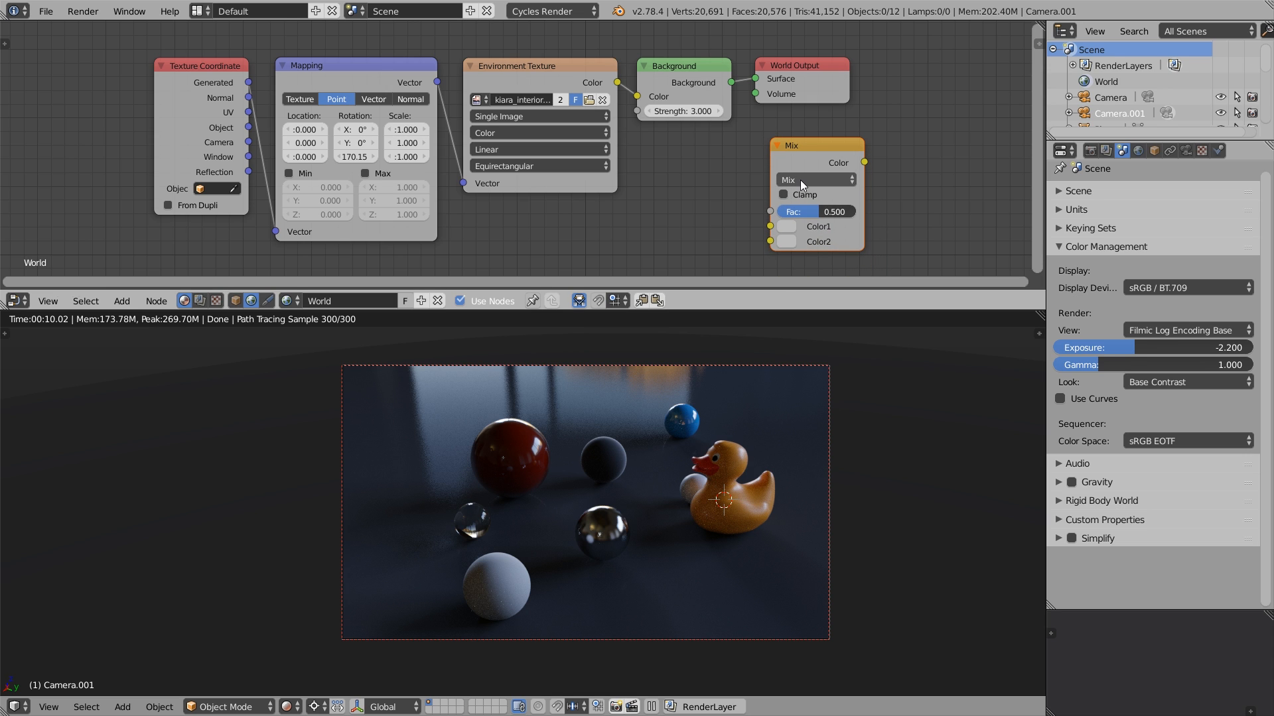
left_click(814, 180)
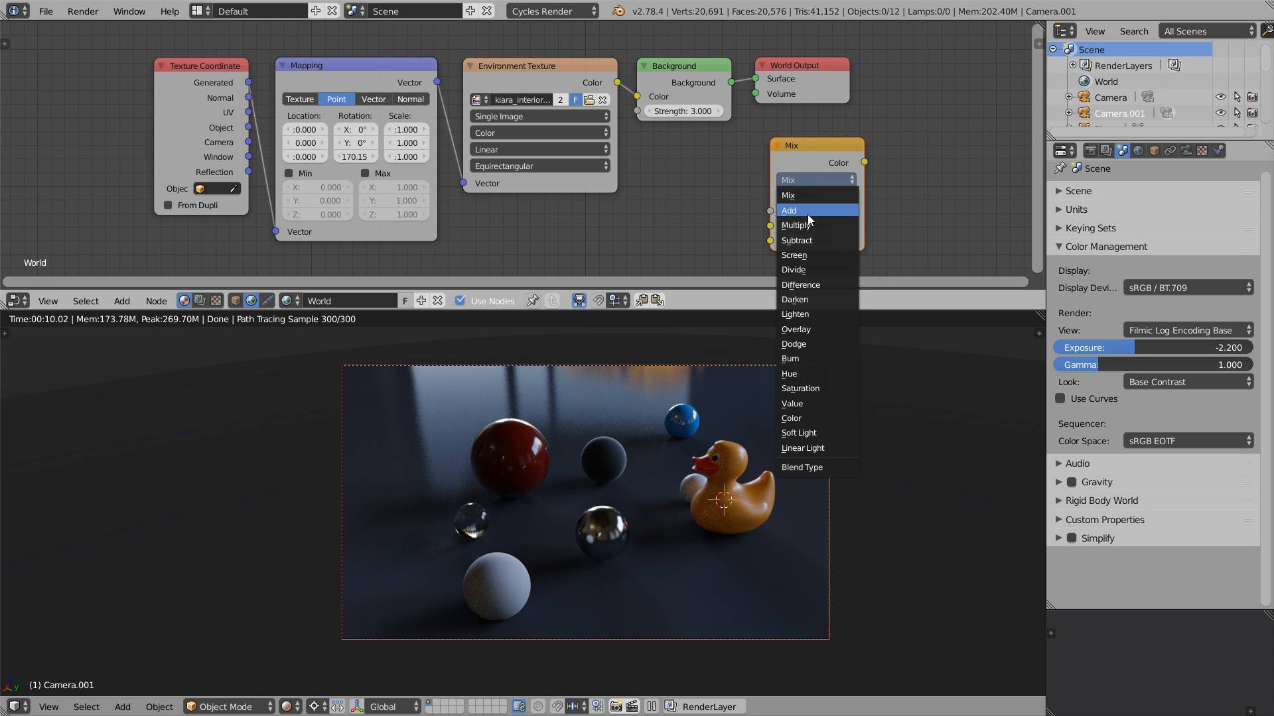
mouse_move(808, 225)
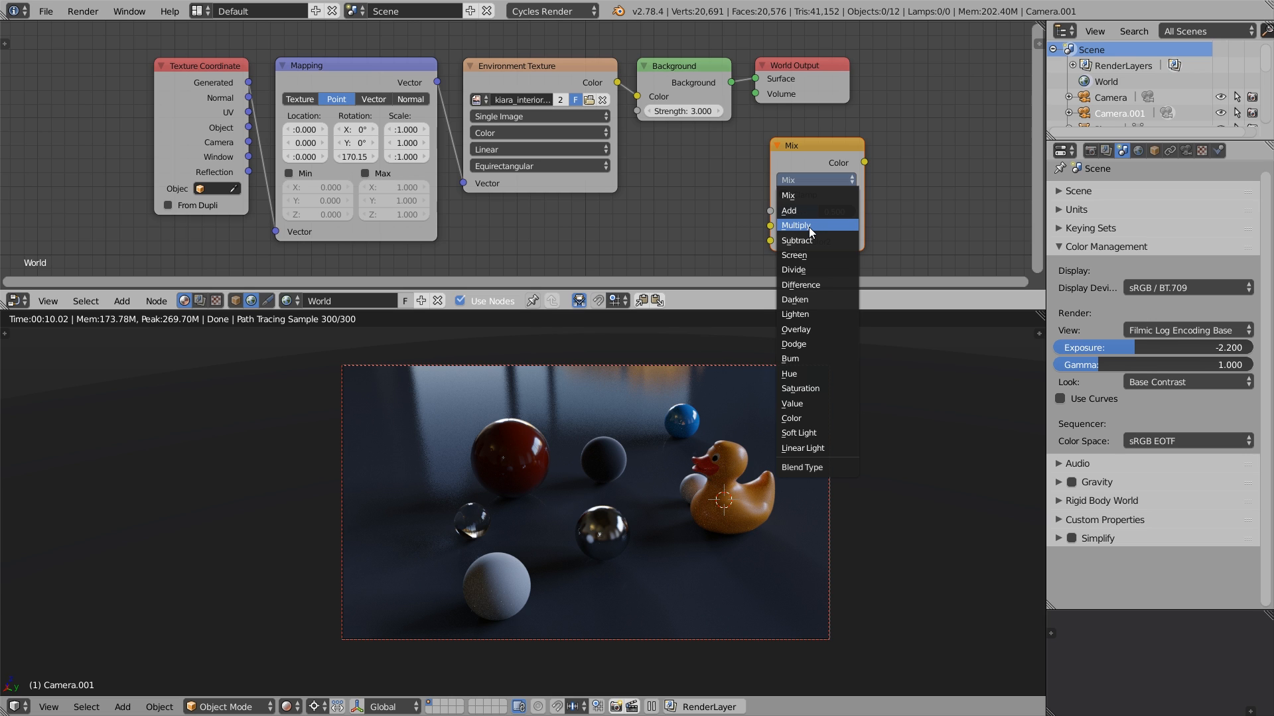
mouse_move(815, 240)
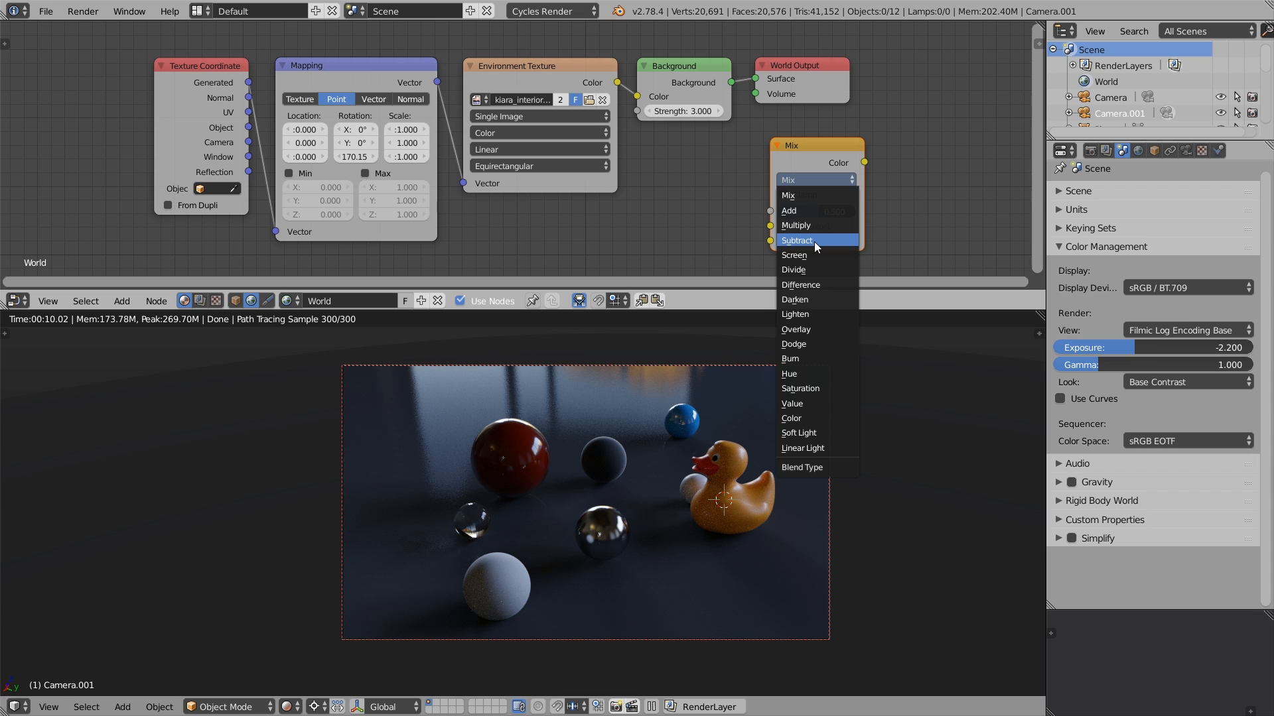
mouse_move(816, 330)
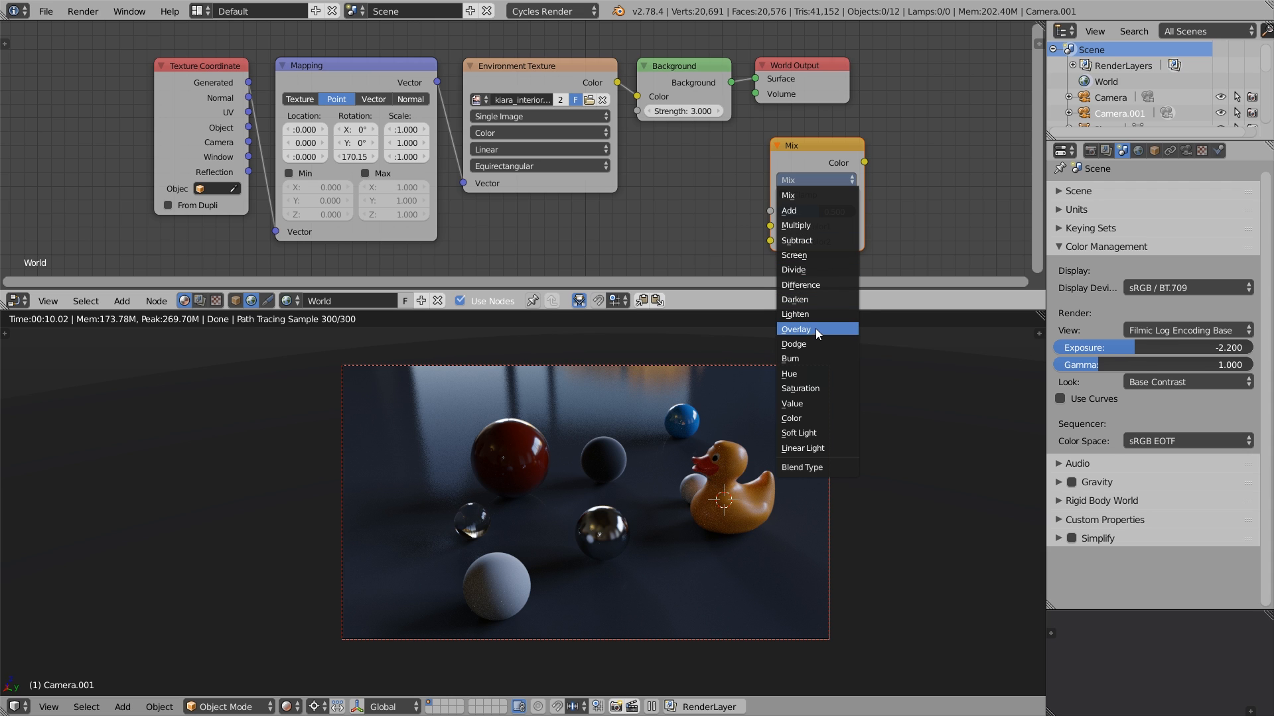
mouse_move(824, 336)
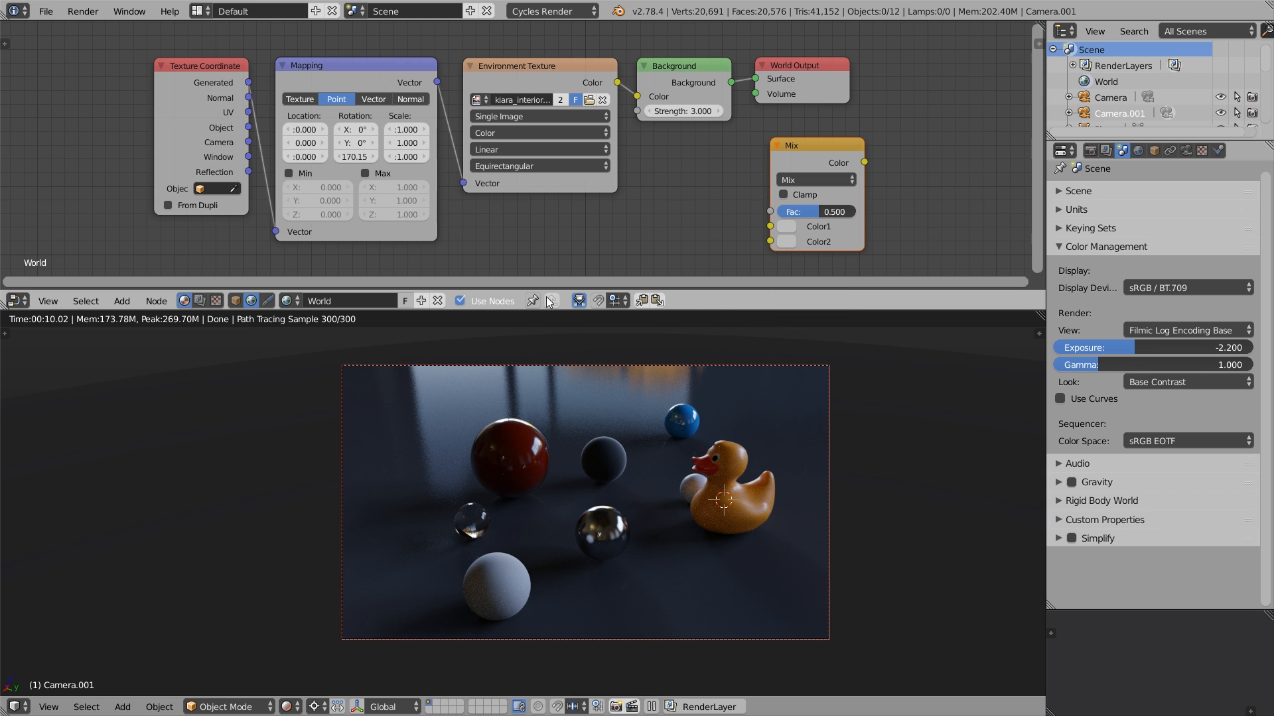
left_click(199, 302)
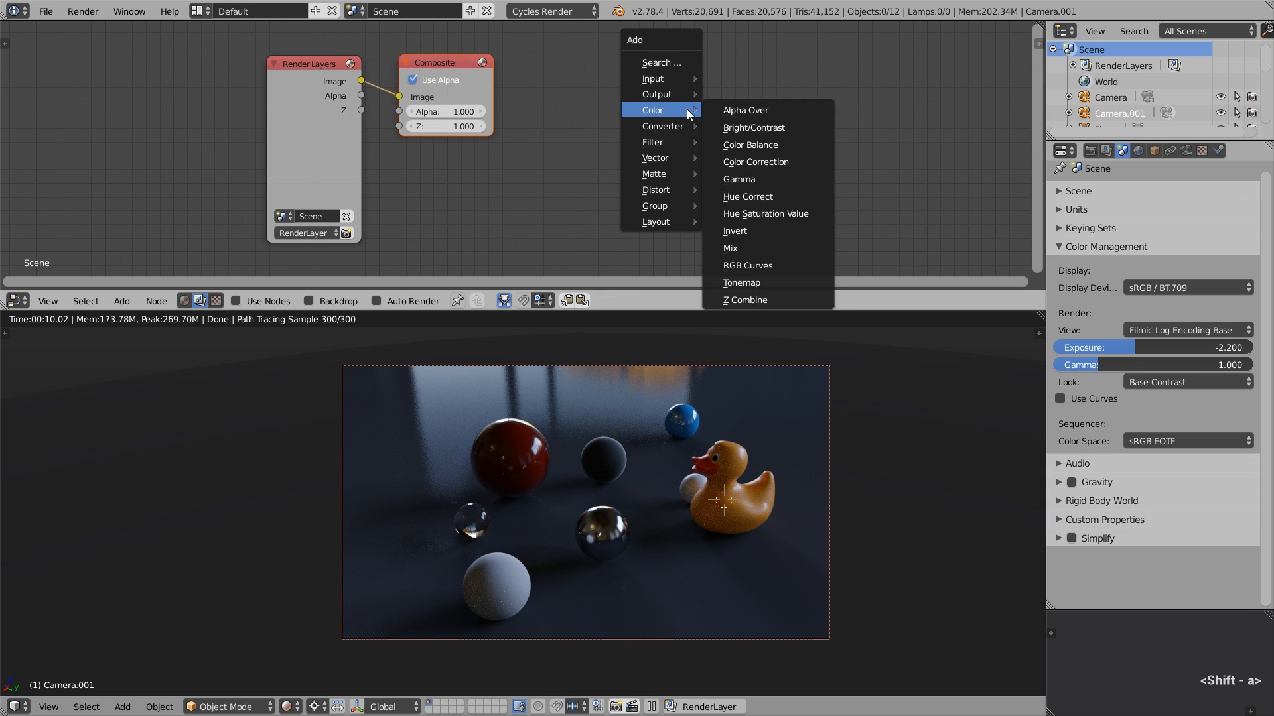
mouse_move(780, 149)
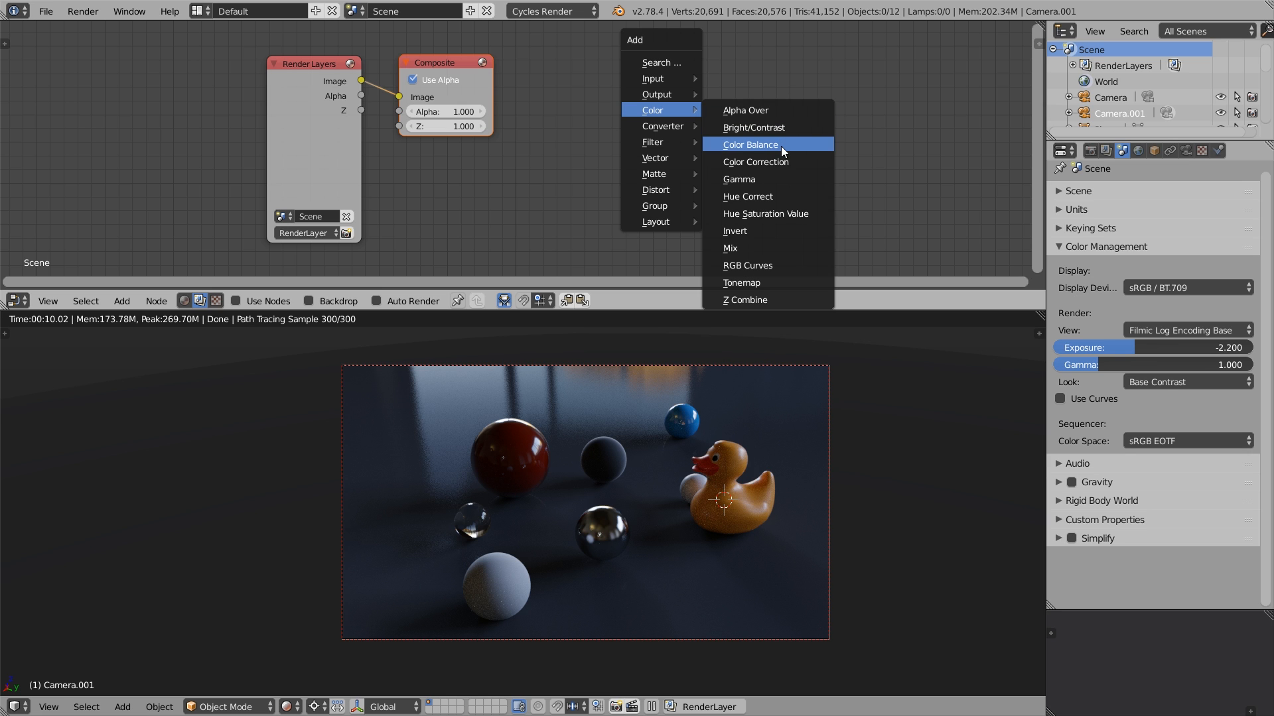
Add a compositor Color Balance node using the Offset/Power/Slope (ASC-CDL) formula
left_click(748, 145)
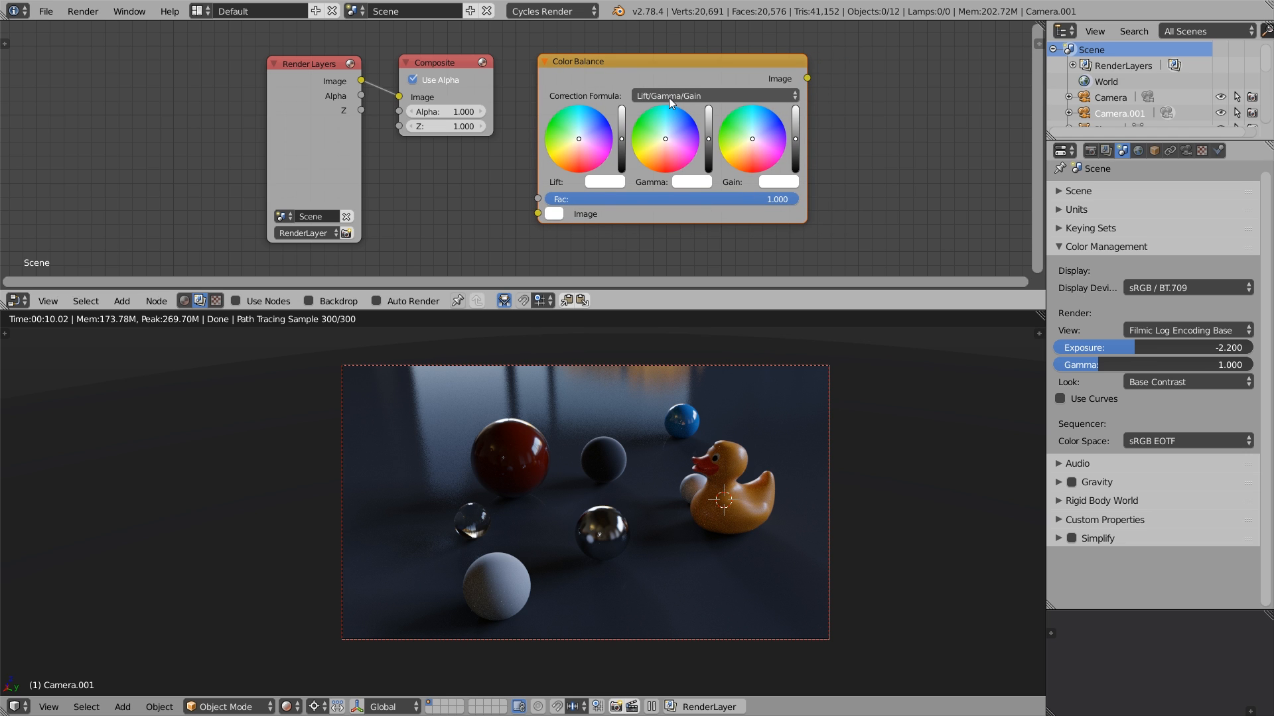
left_click(714, 95)
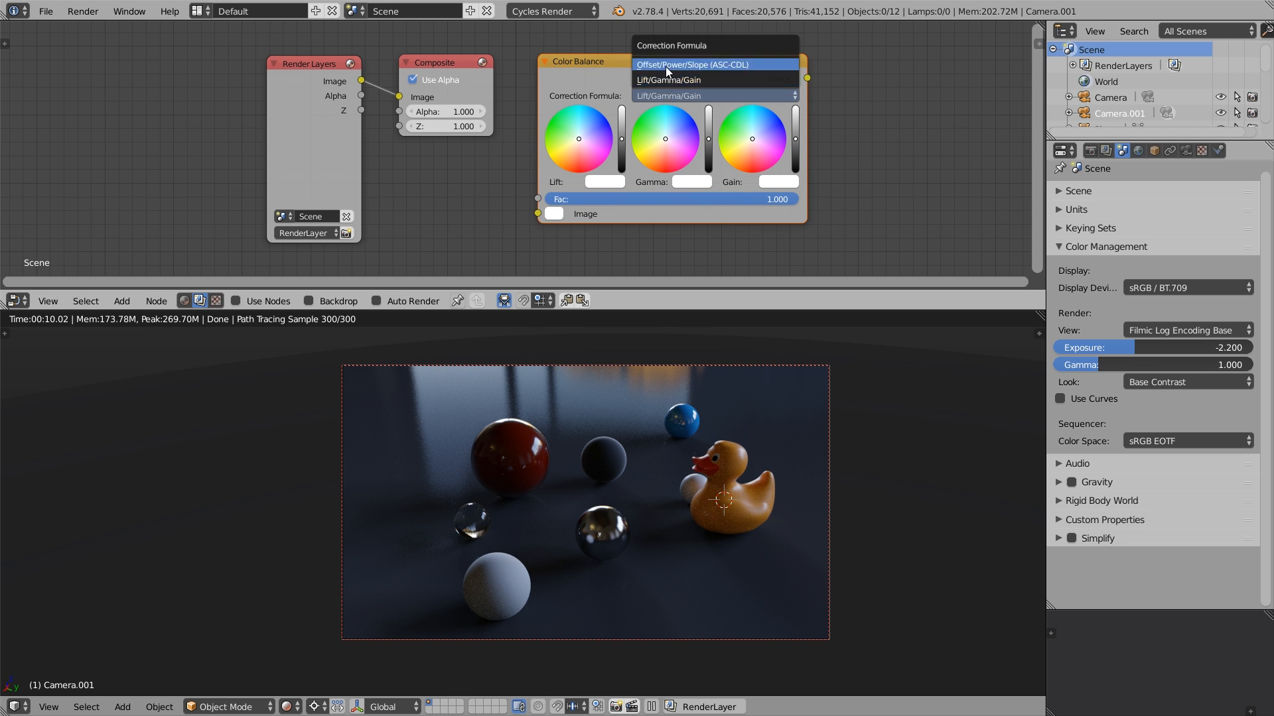
mouse_move(755, 68)
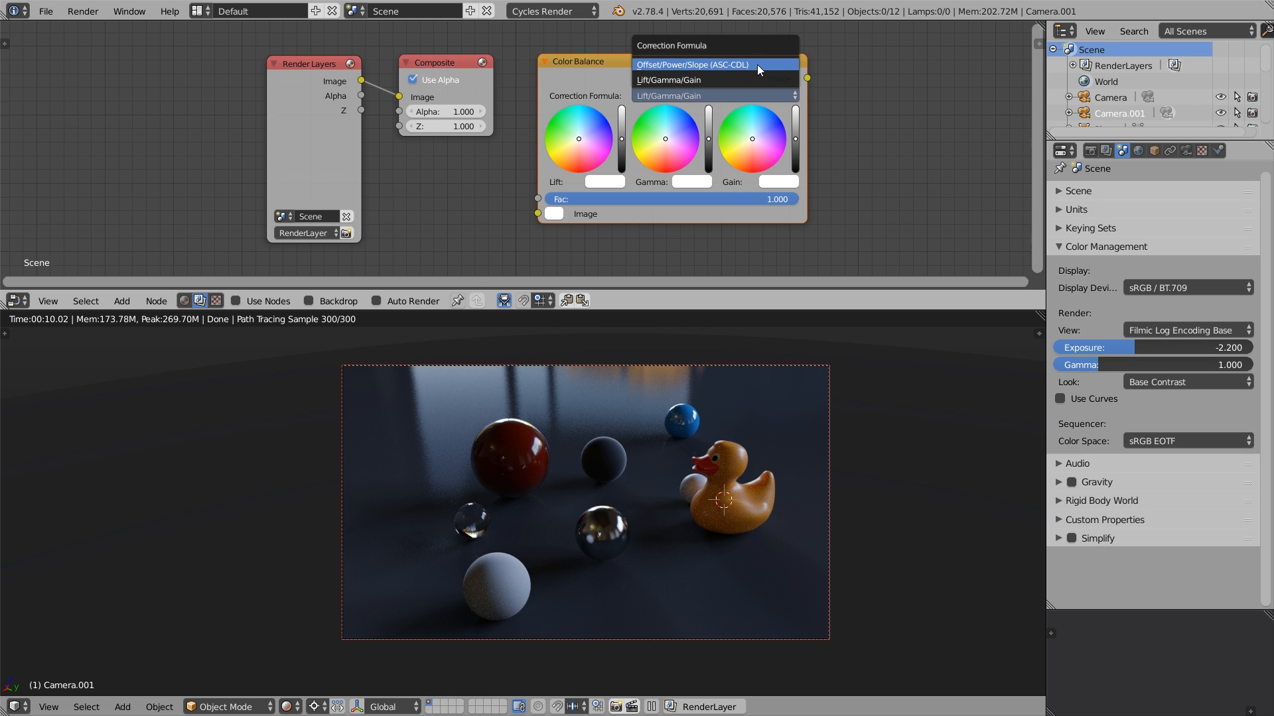
left_click(691, 64)
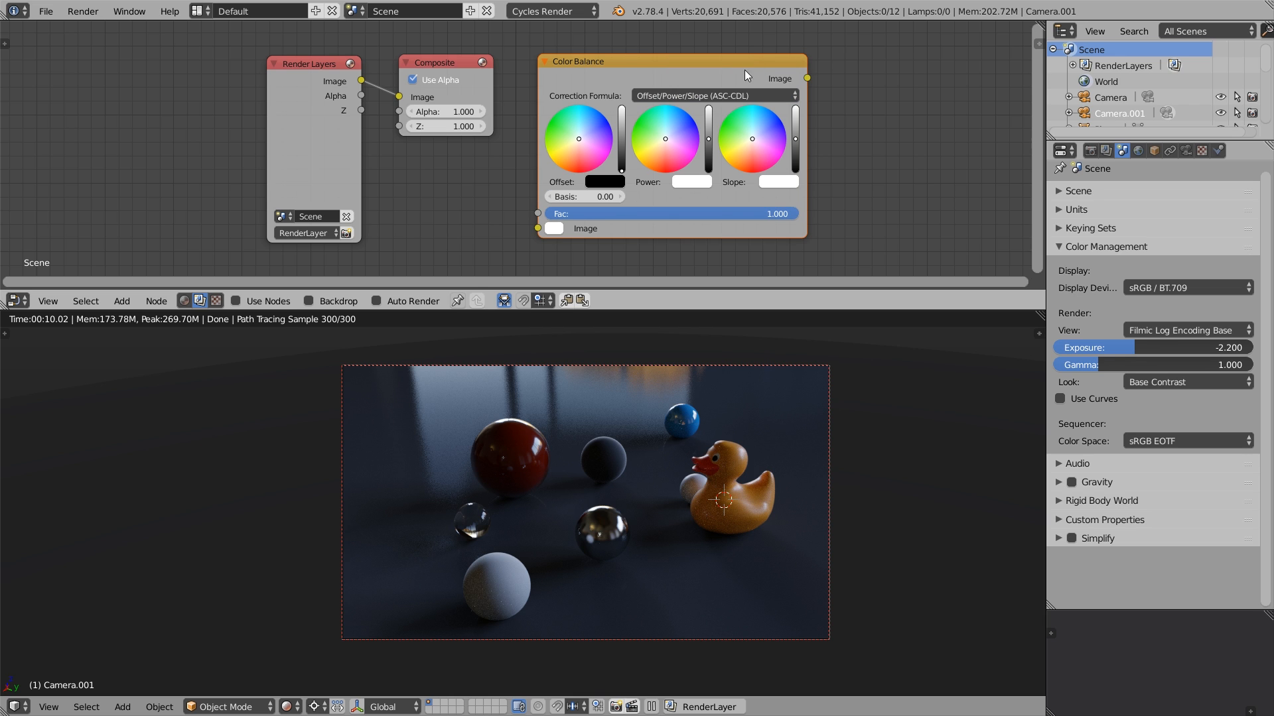